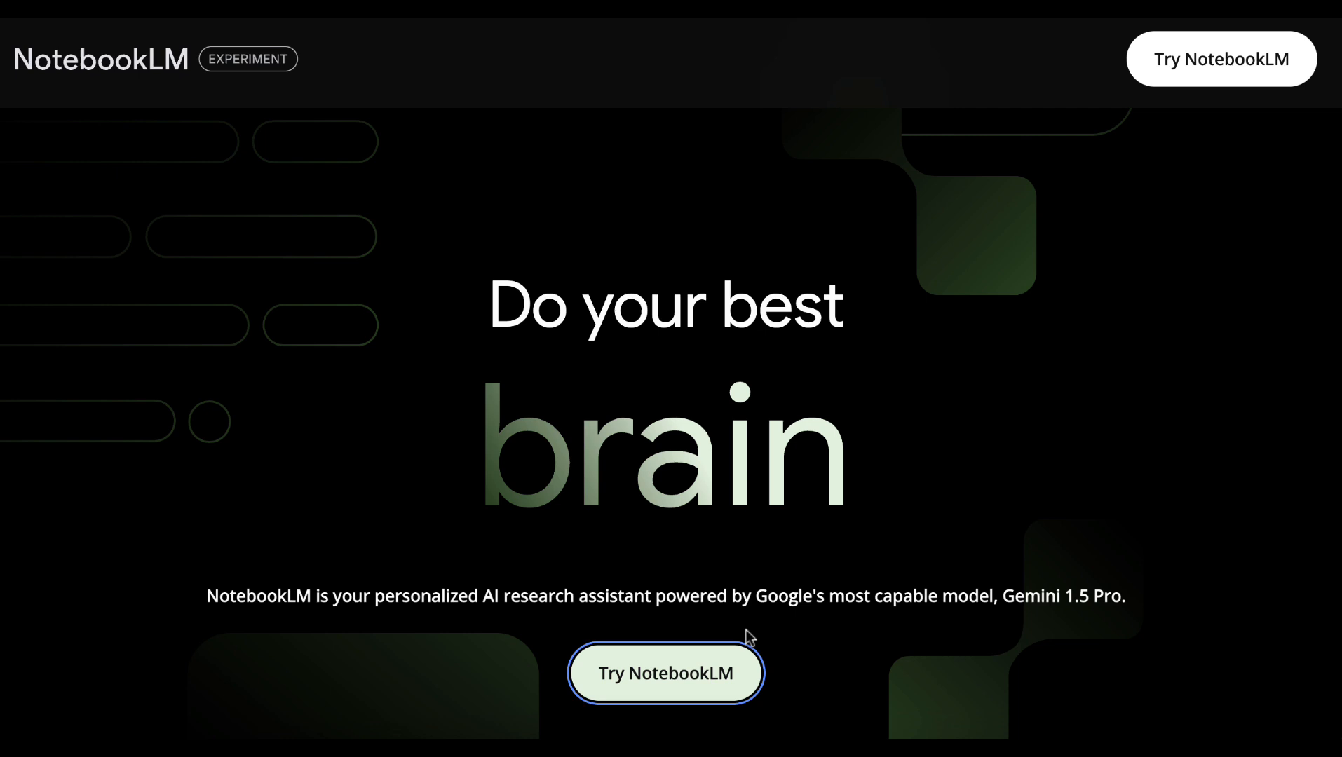
# Start a new untitled notebook from the Try NotebookLM landing page.
pyautogui.click(665, 673)
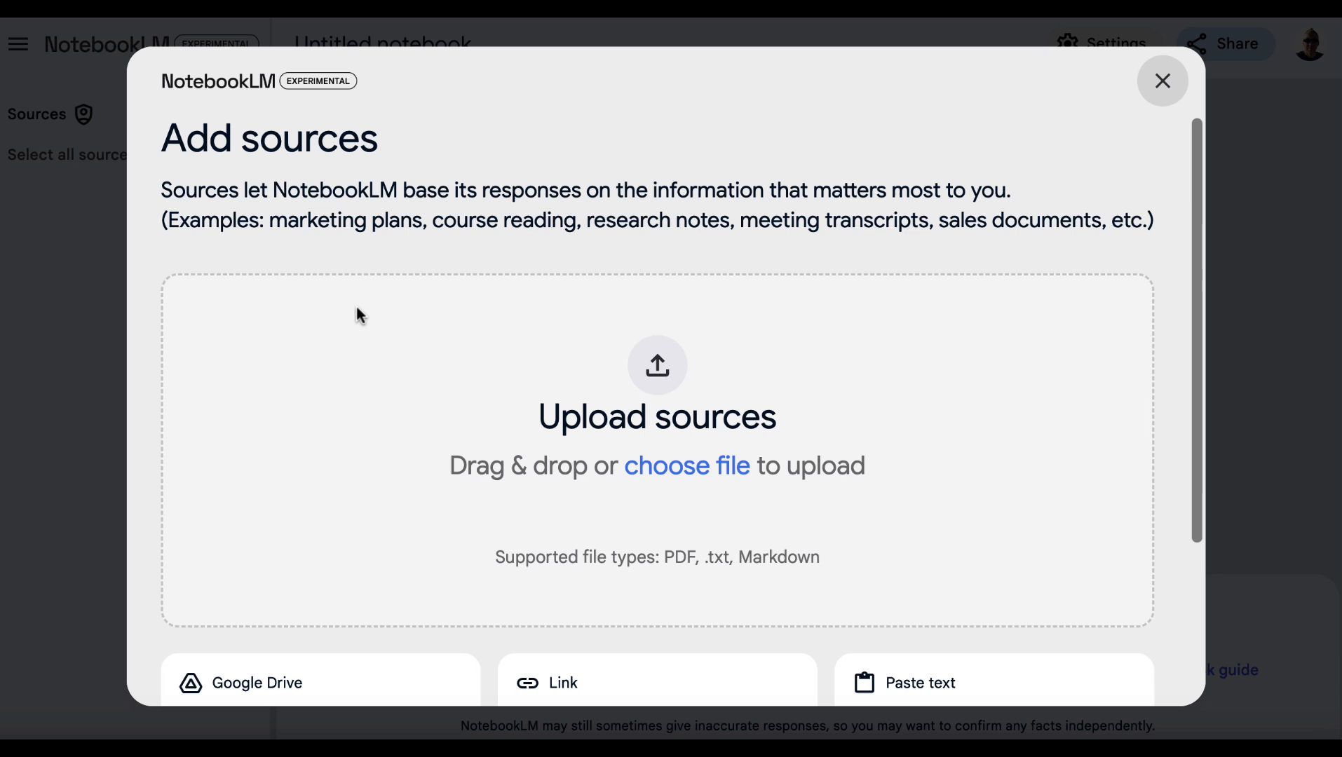
pyautogui.scroll(-3)
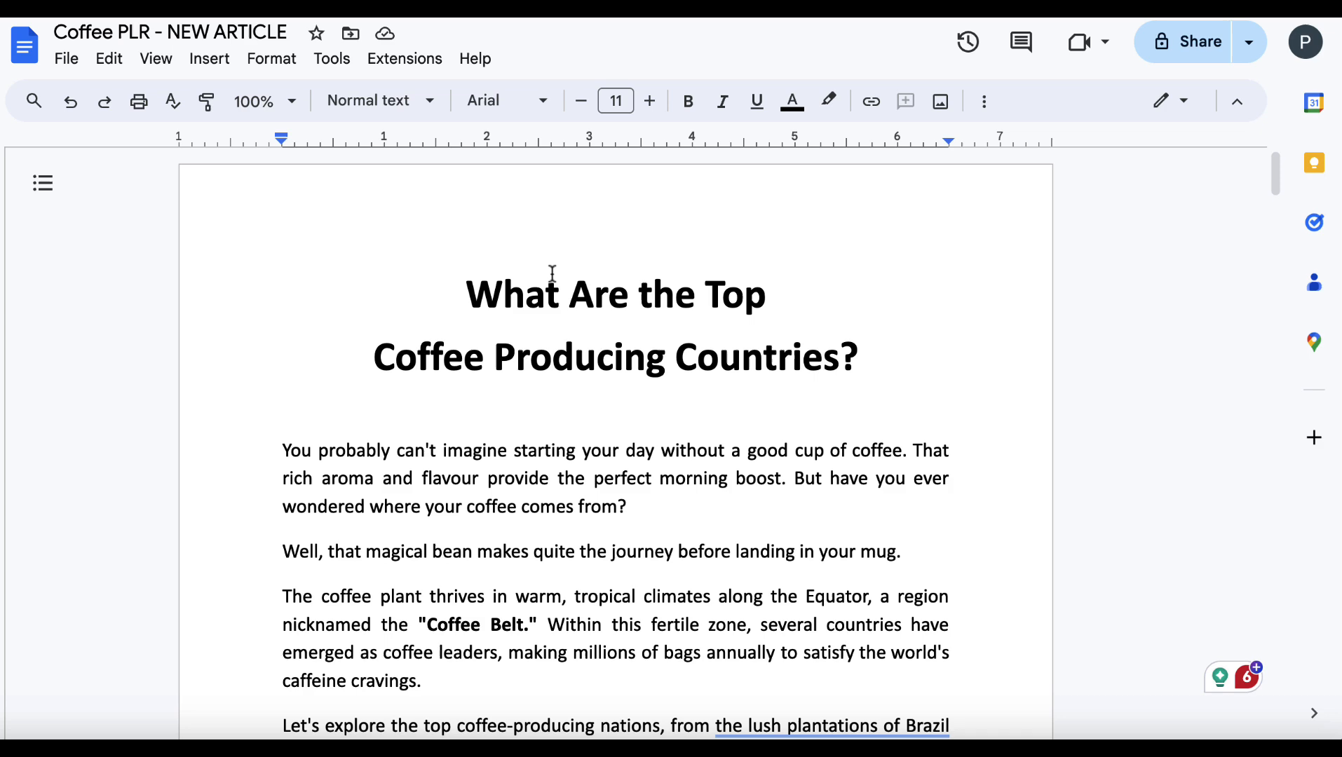
pyautogui.moveTo(331, 57)
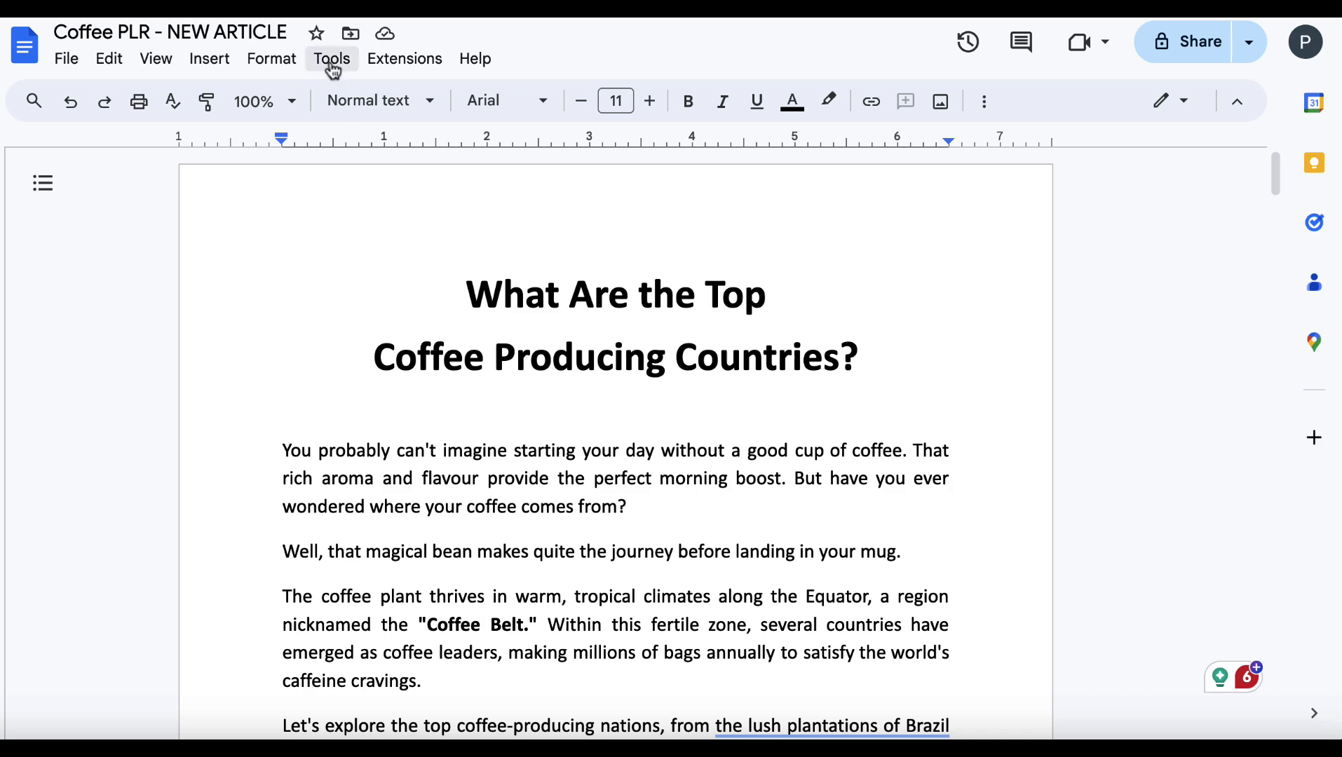
# Check the coffee article's word count (1,153 words) and skim through its pages.
pyautogui.click(331, 58)
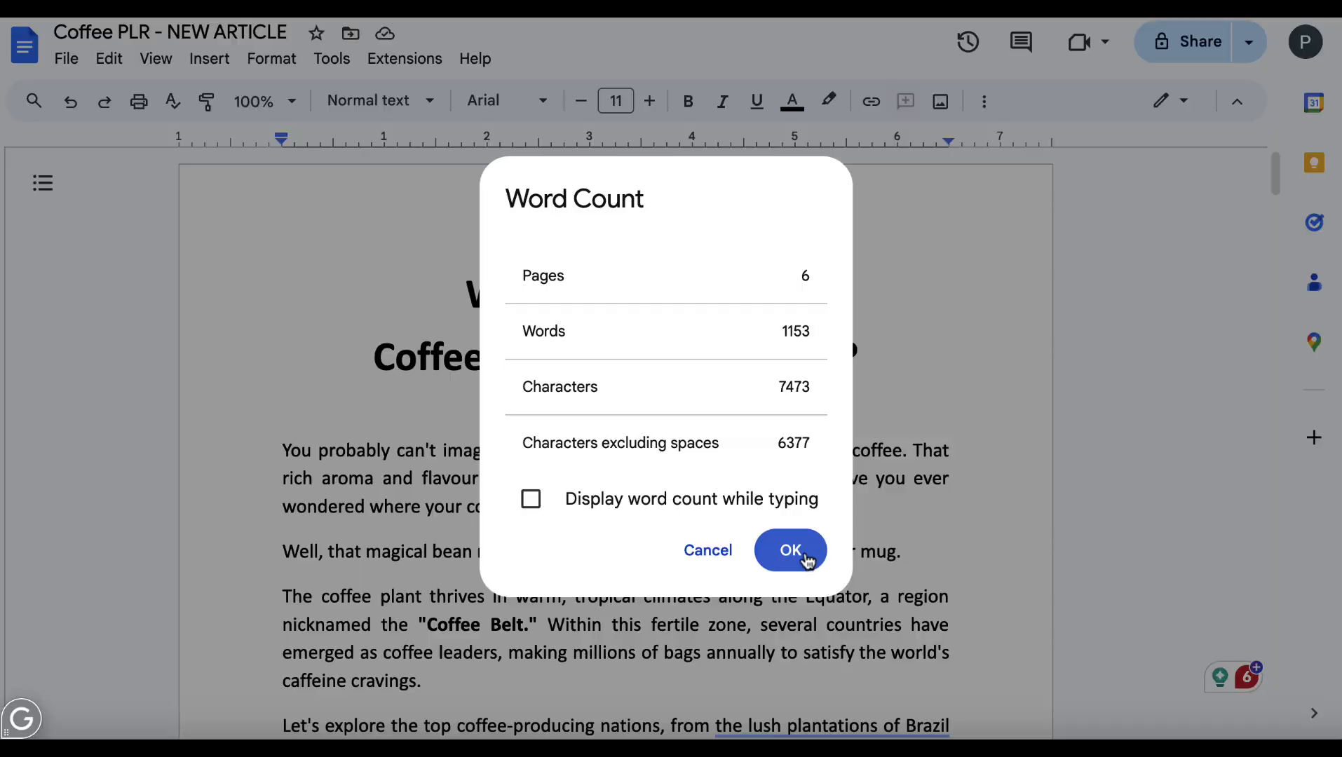
pyautogui.click(788, 550)
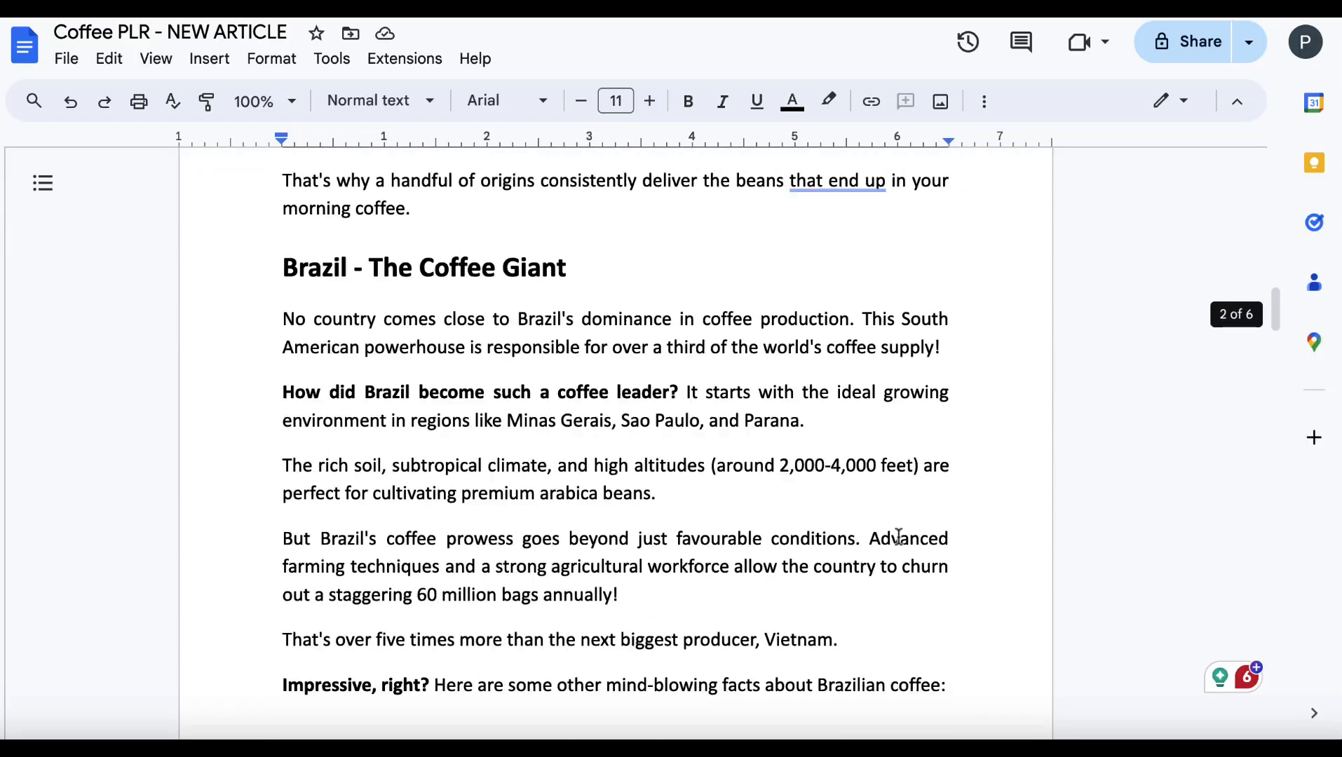
pyautogui.scroll(-3)
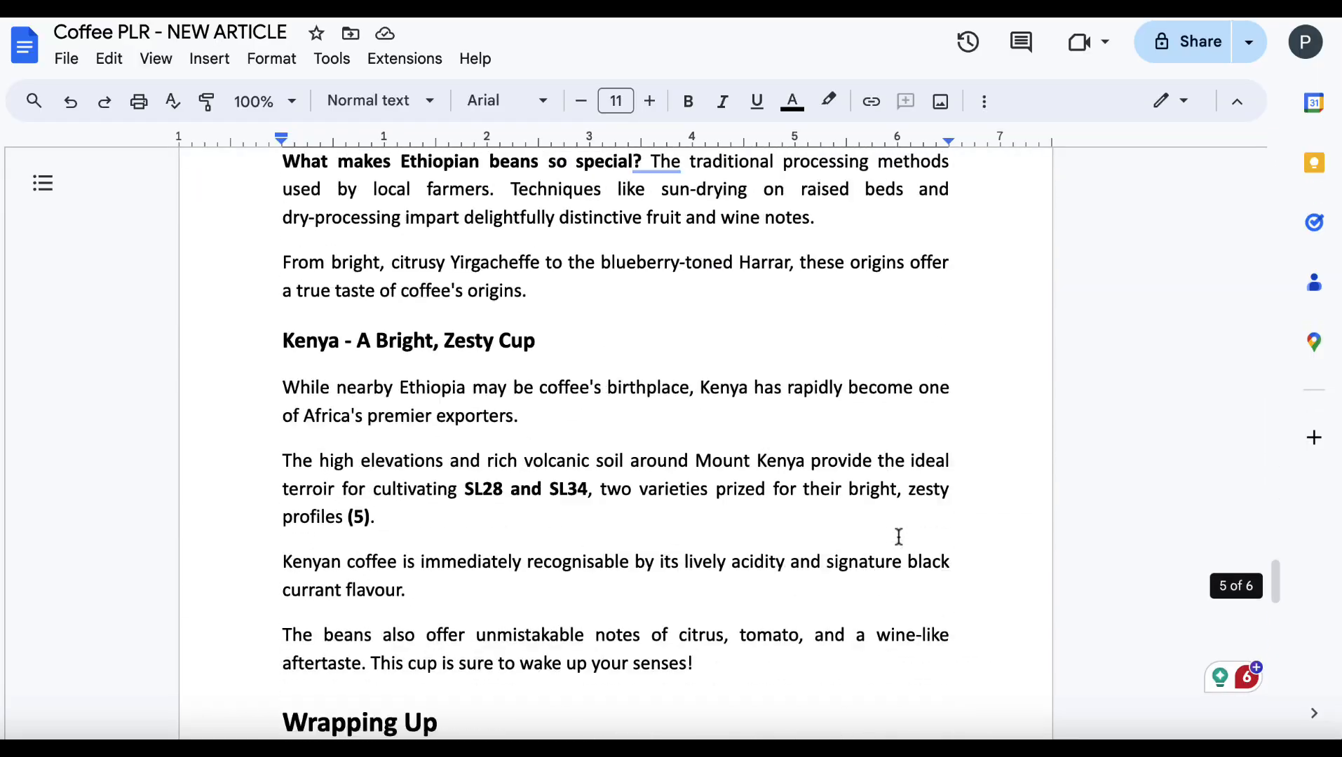
pyautogui.scroll(-3)
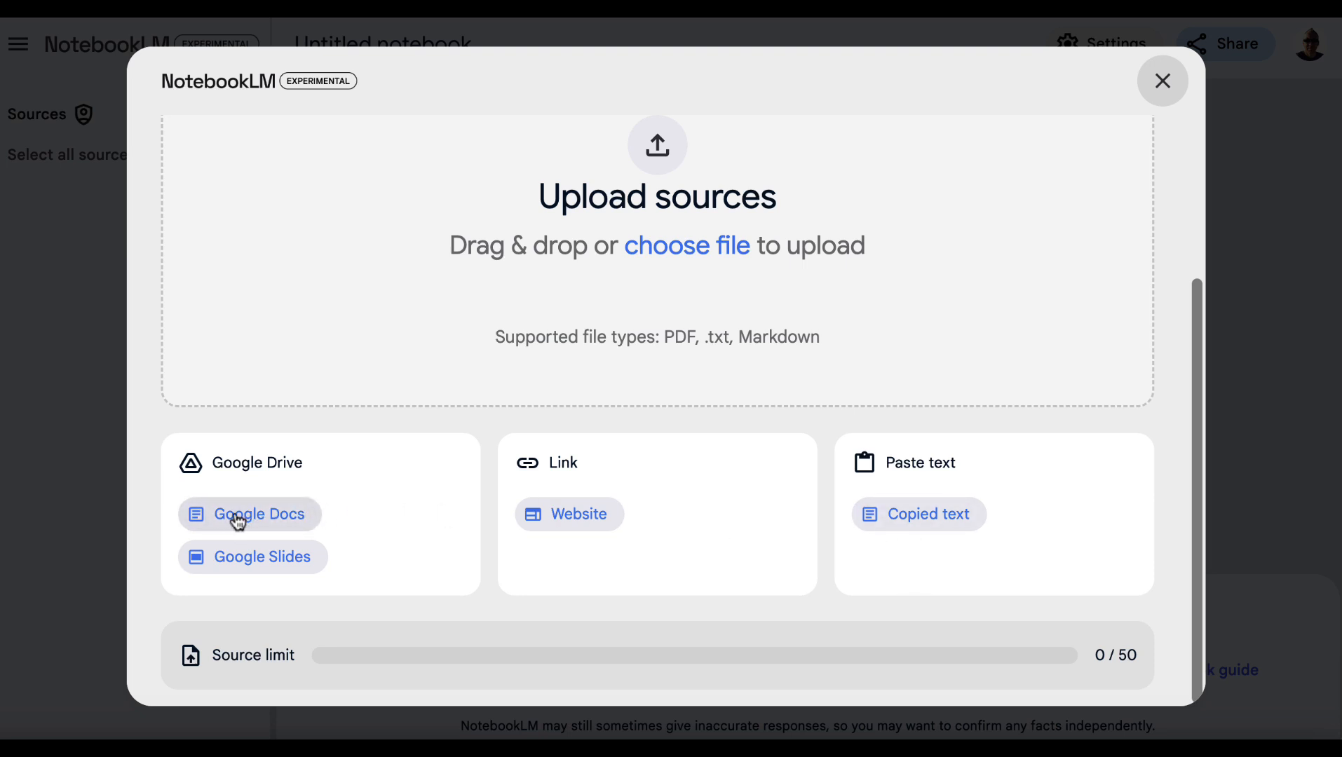
# Insert the 'What Are the Top Coffee Producing Countries?' Google Doc as the notebook source.
pyautogui.click(248, 515)
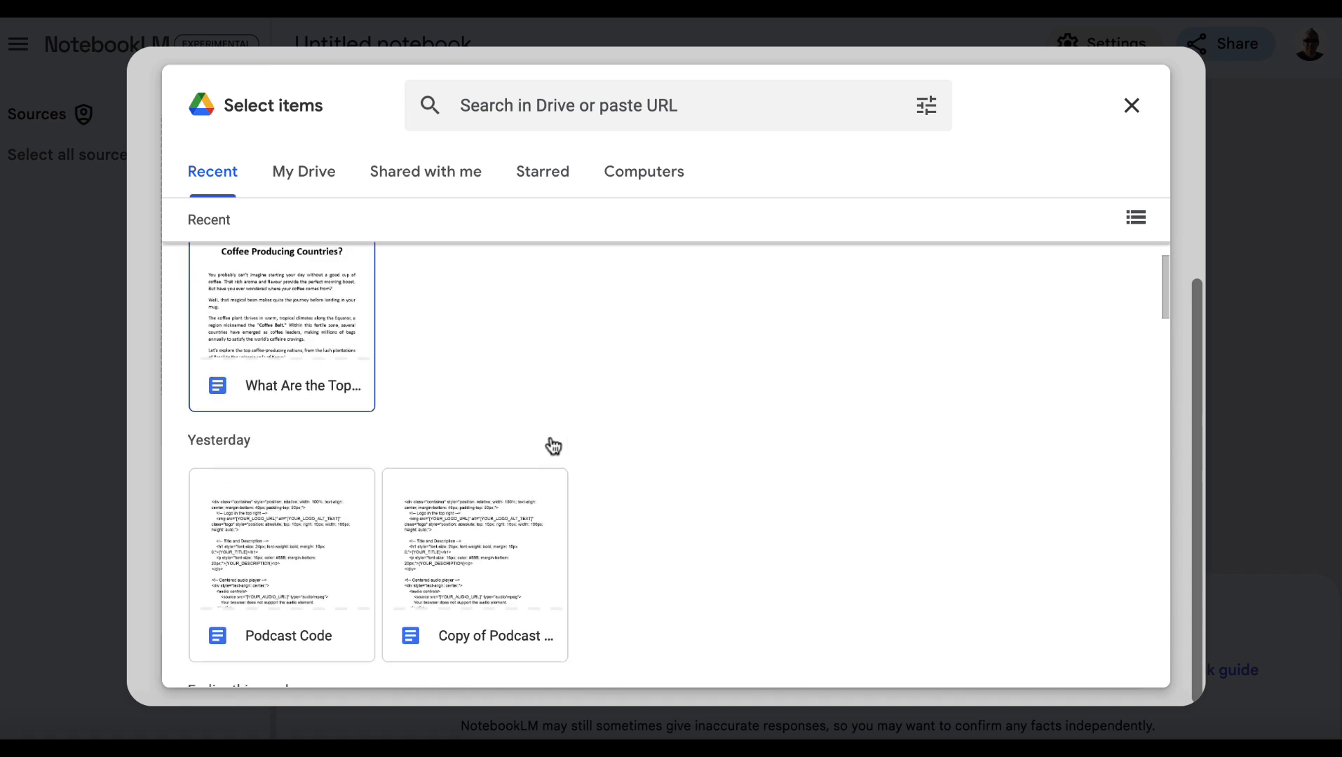
pyautogui.click(282, 378)
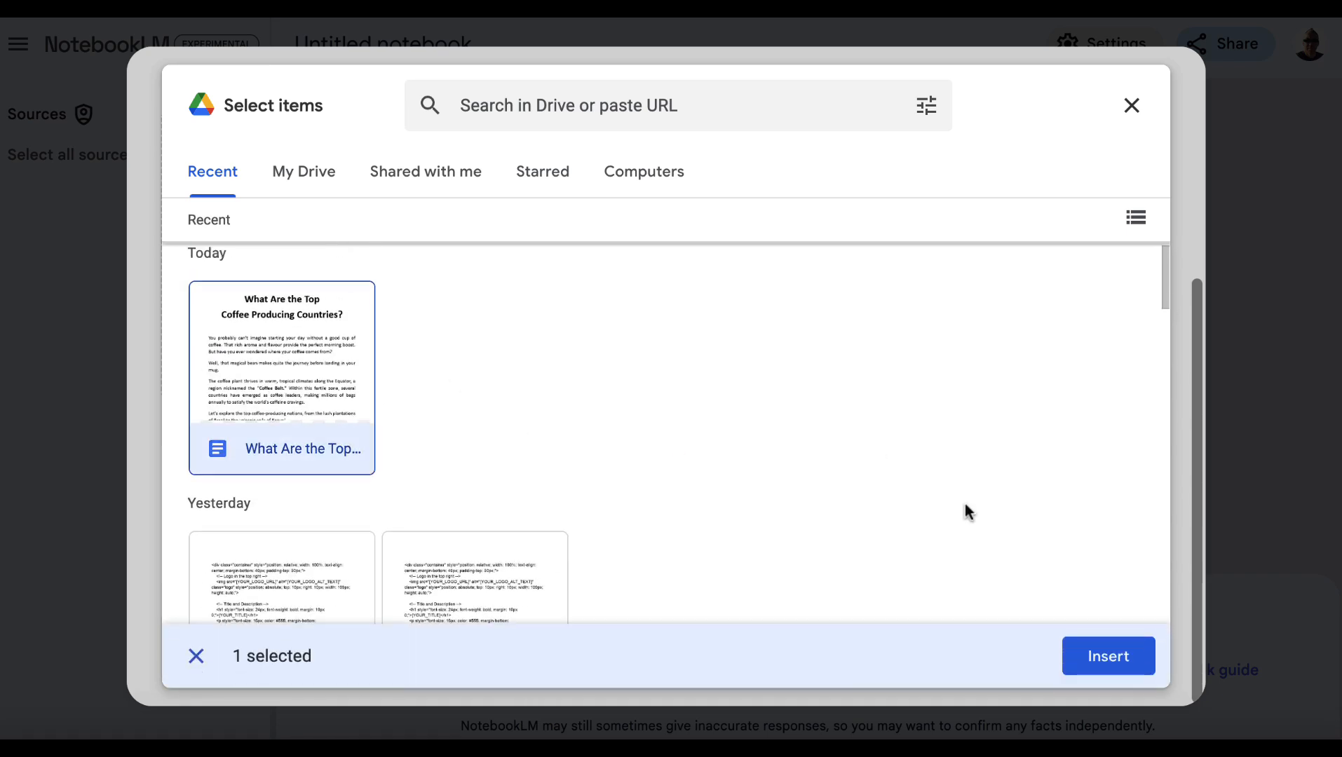
pyautogui.click(1108, 657)
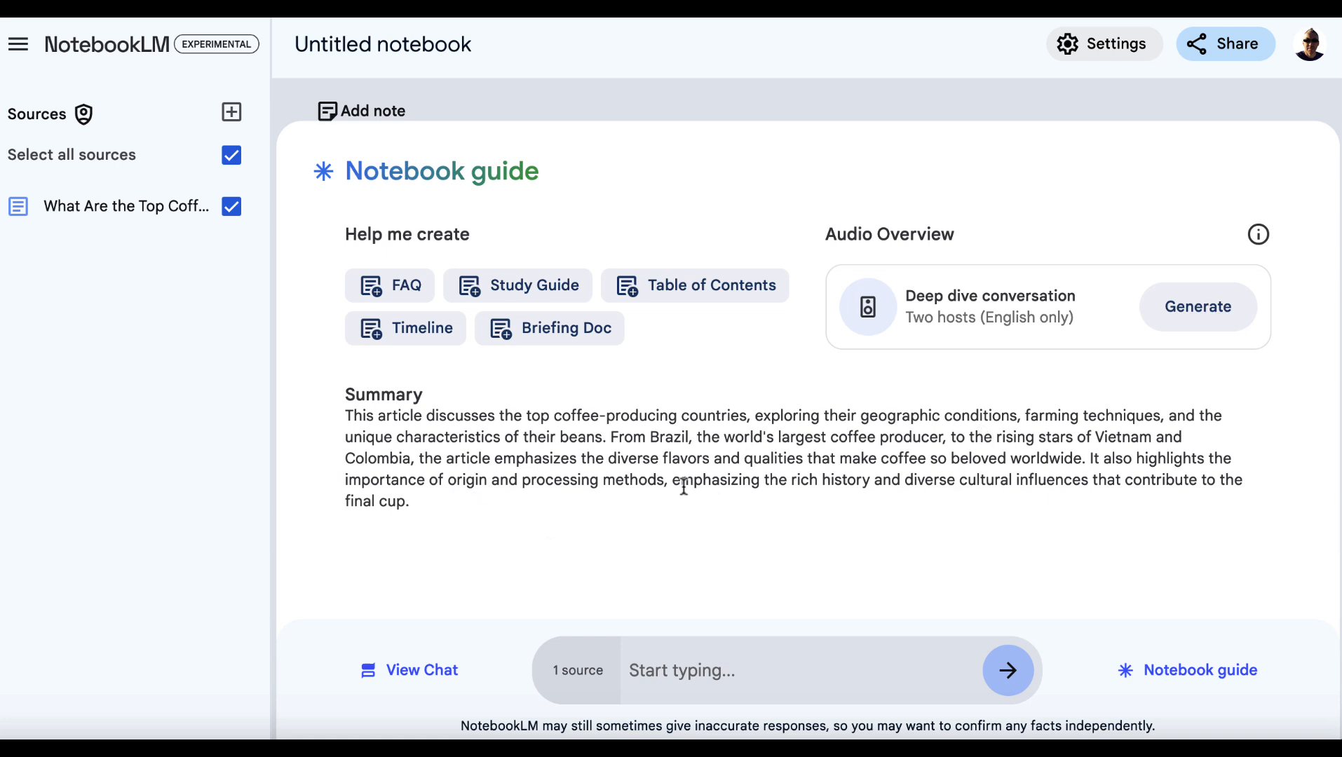
pyautogui.moveTo(576, 471)
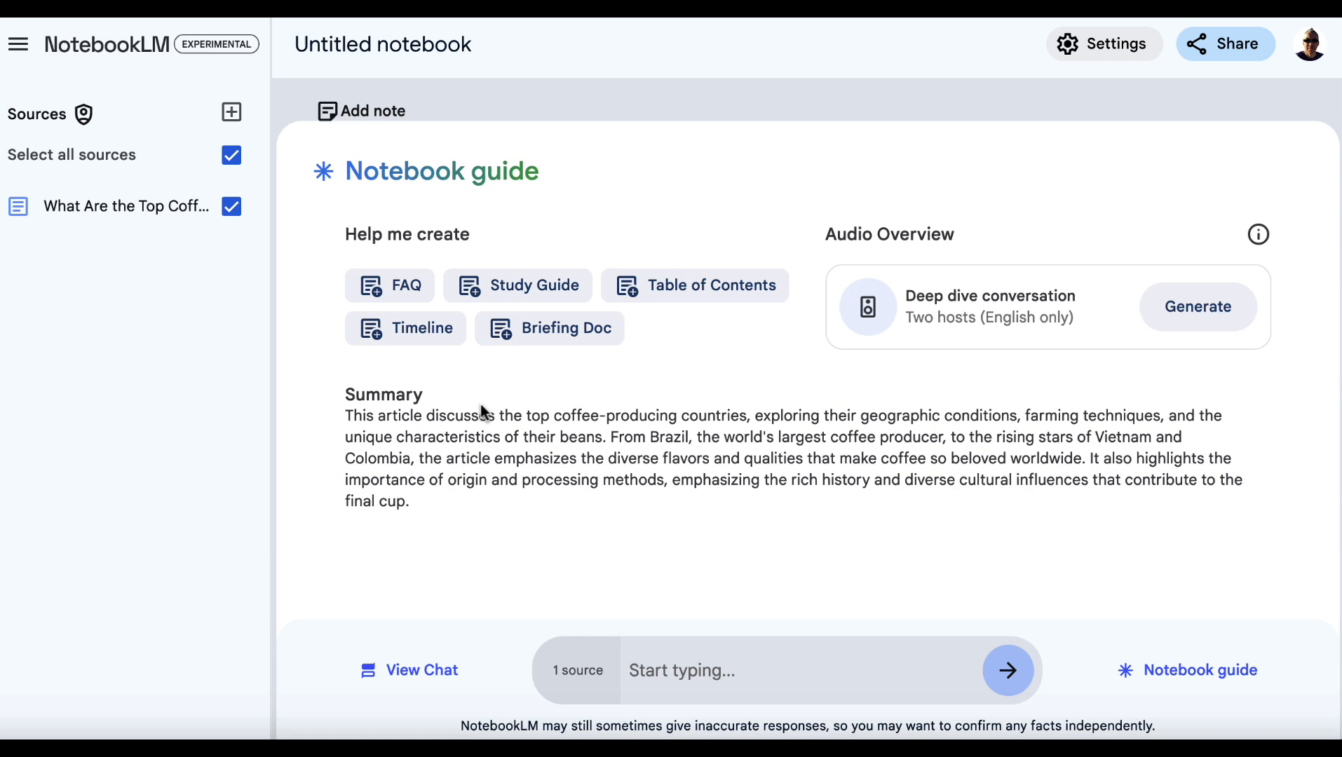
# Generate a saved FAQ note from the coffee article via Help me create.
pyautogui.click(390, 284)
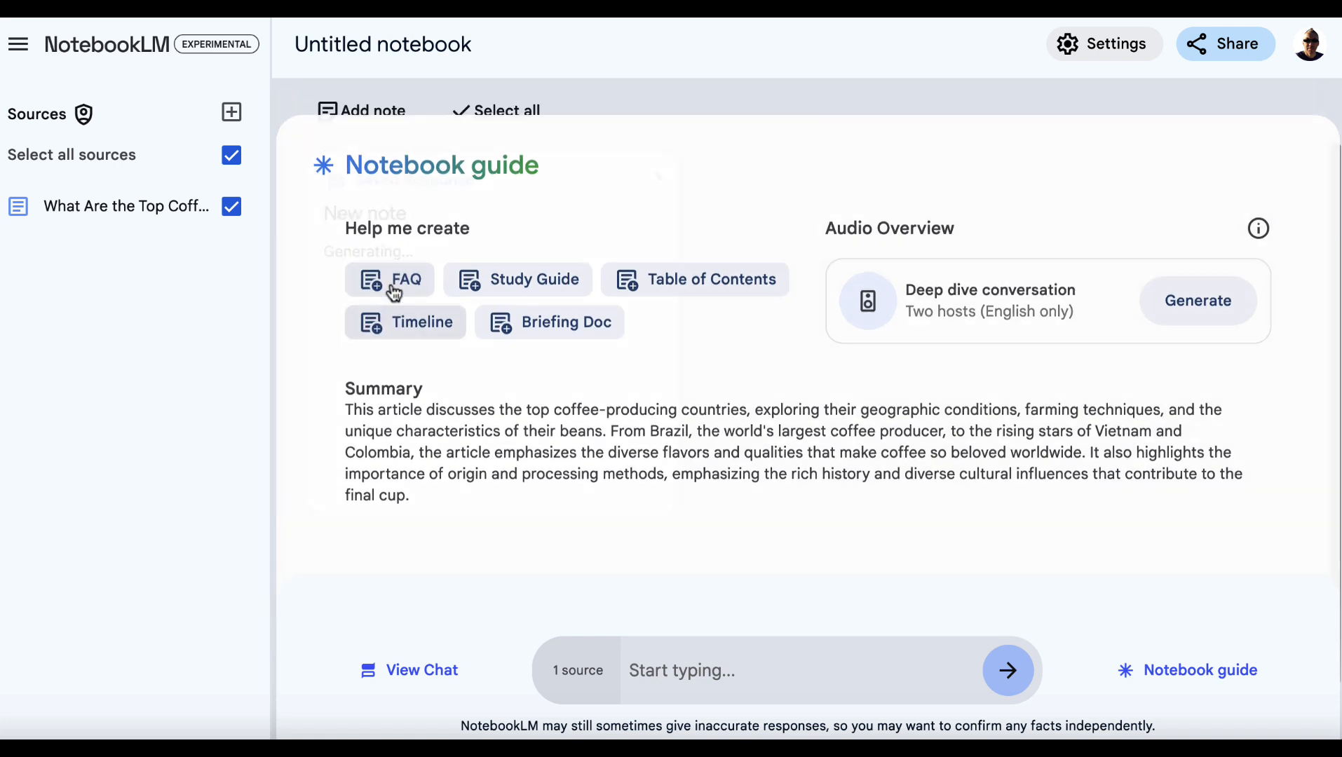
pyautogui.click(390, 279)
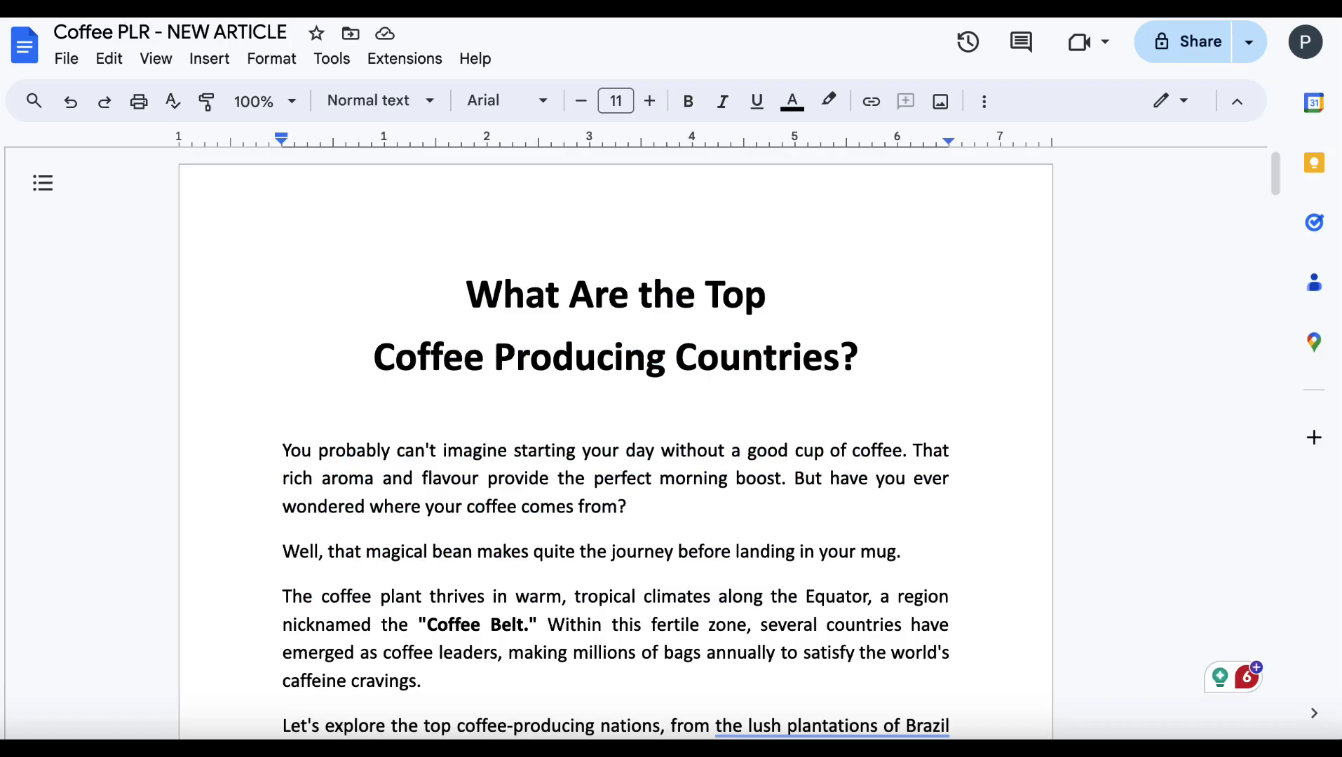
# Skim down to the article's Brazil section with its production figures.
pyautogui.scroll(-3)
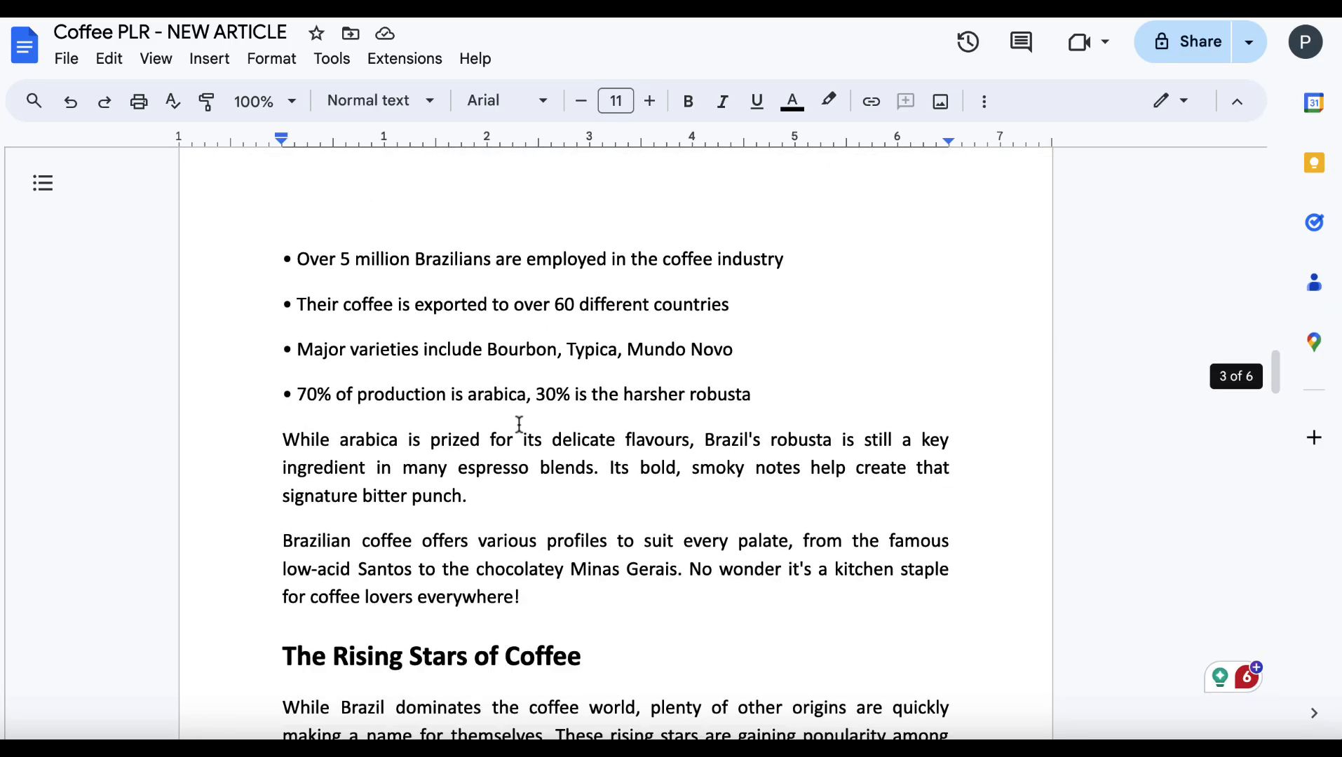
pyautogui.scroll(-3)
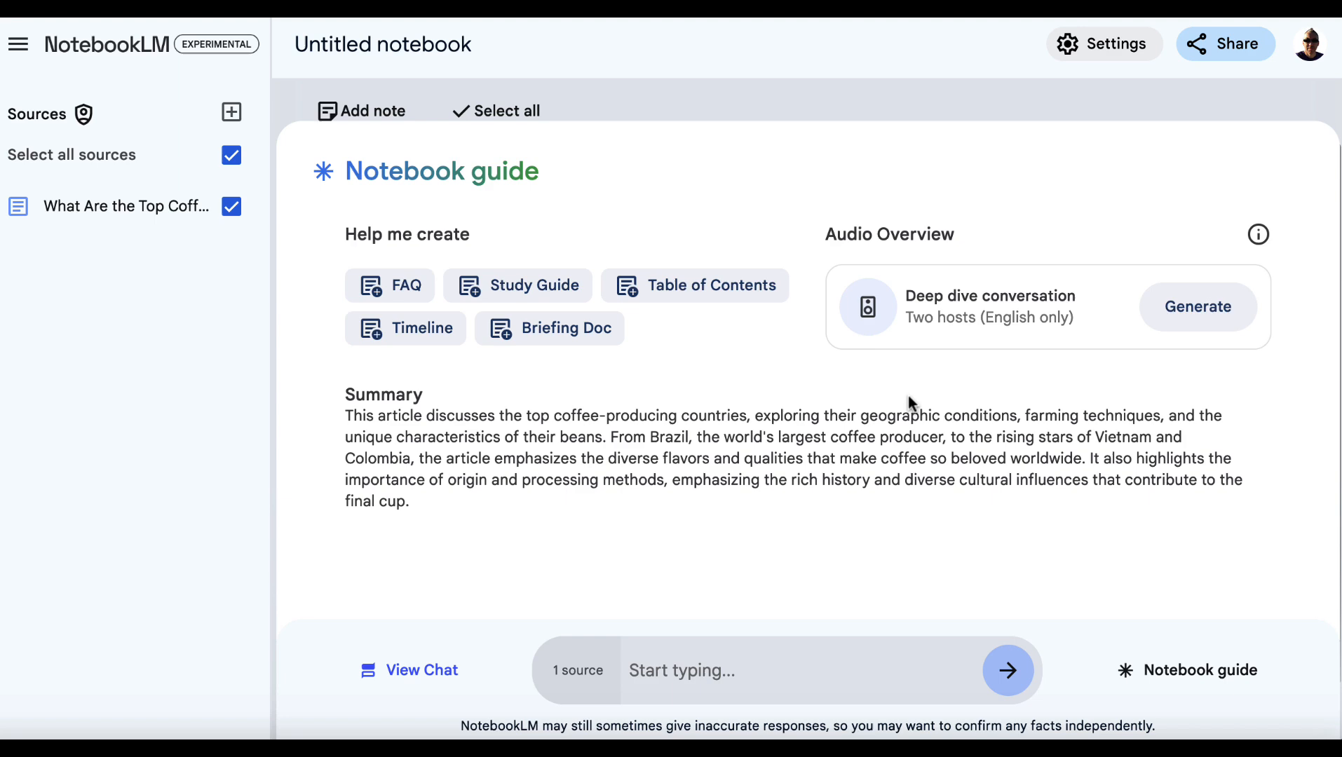
pyautogui.moveTo(690, 375)
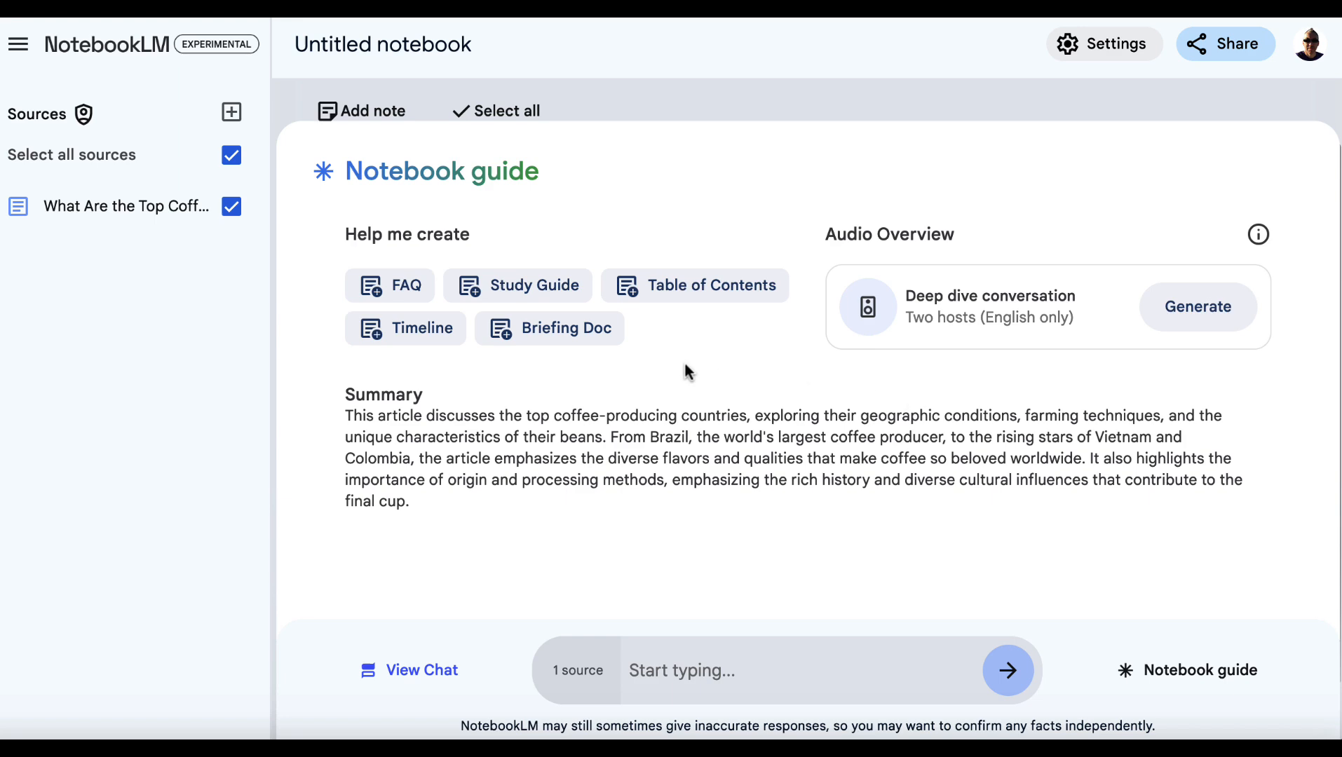
# Generate a Table of Contents note, review it and return to the notebook guide.
pyautogui.click(390, 285)
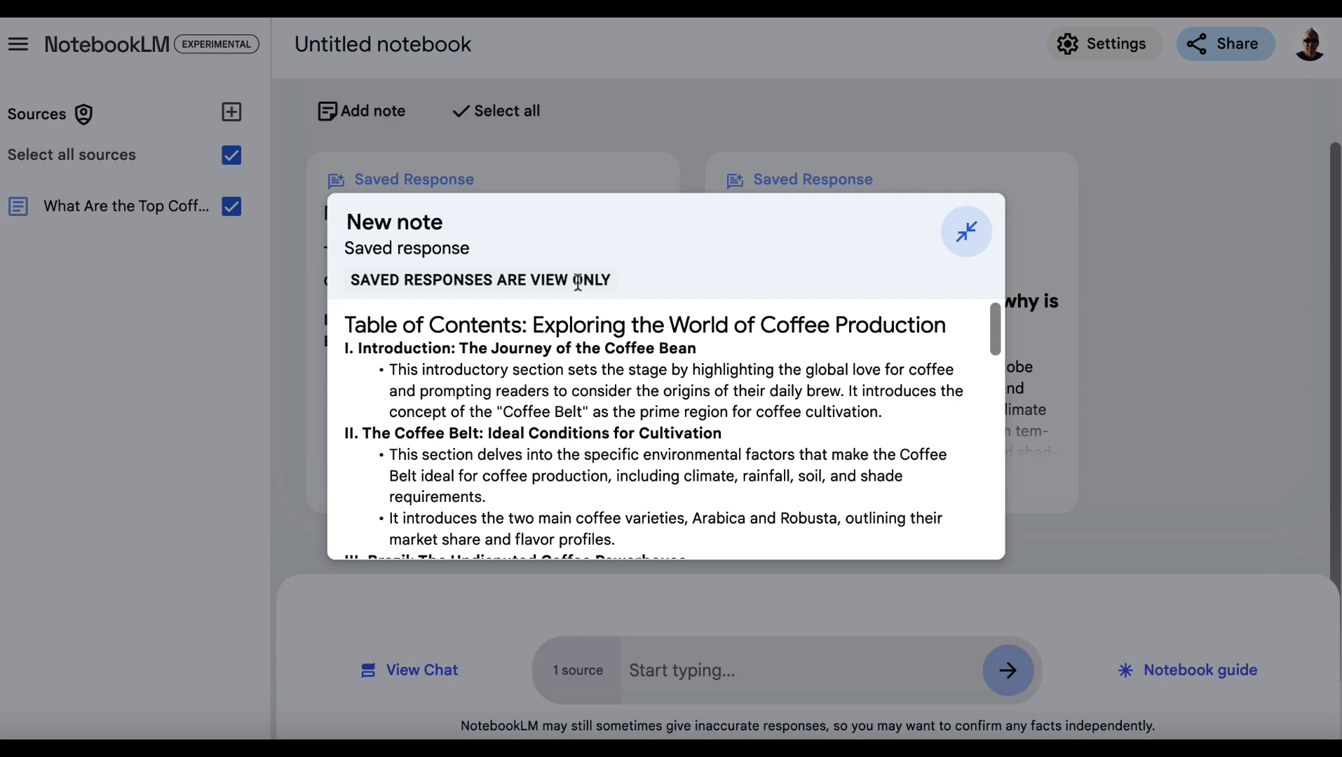
pyautogui.moveTo(346, 325)
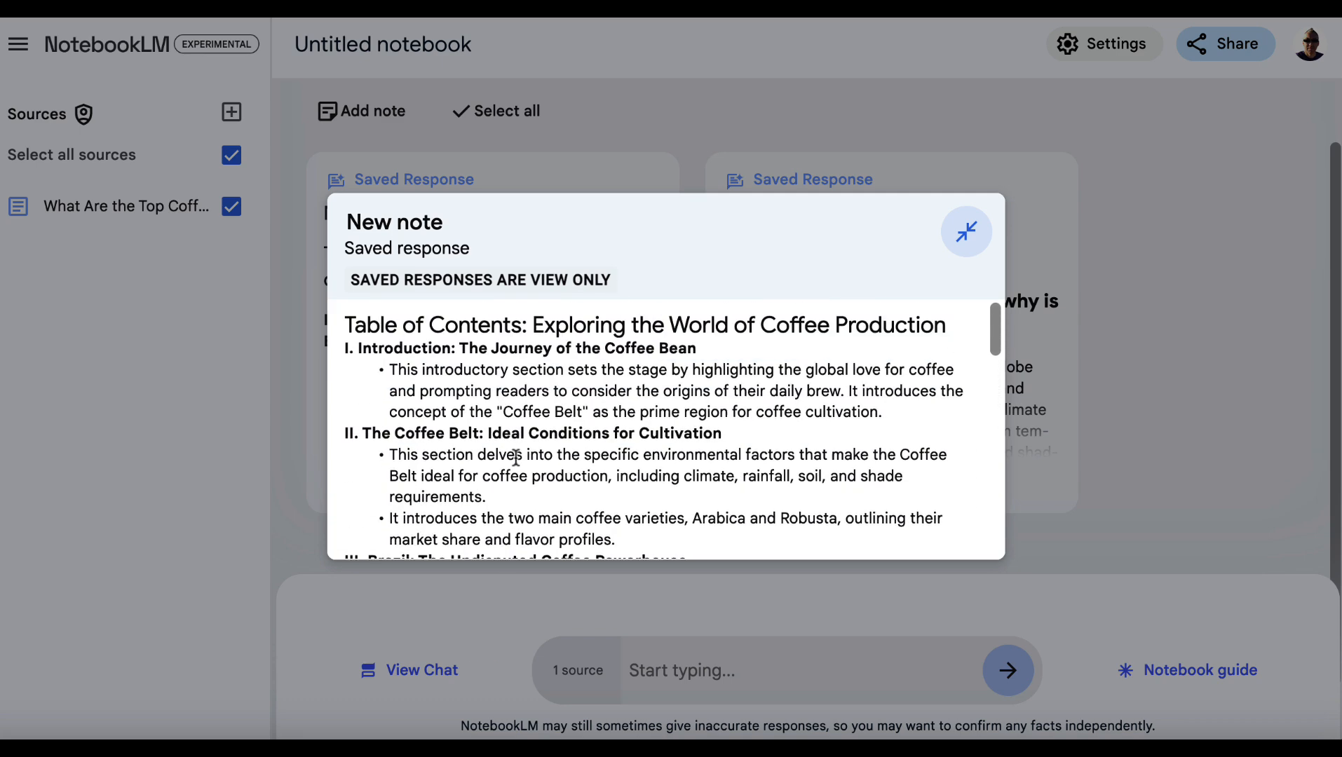
pyautogui.click(965, 231)
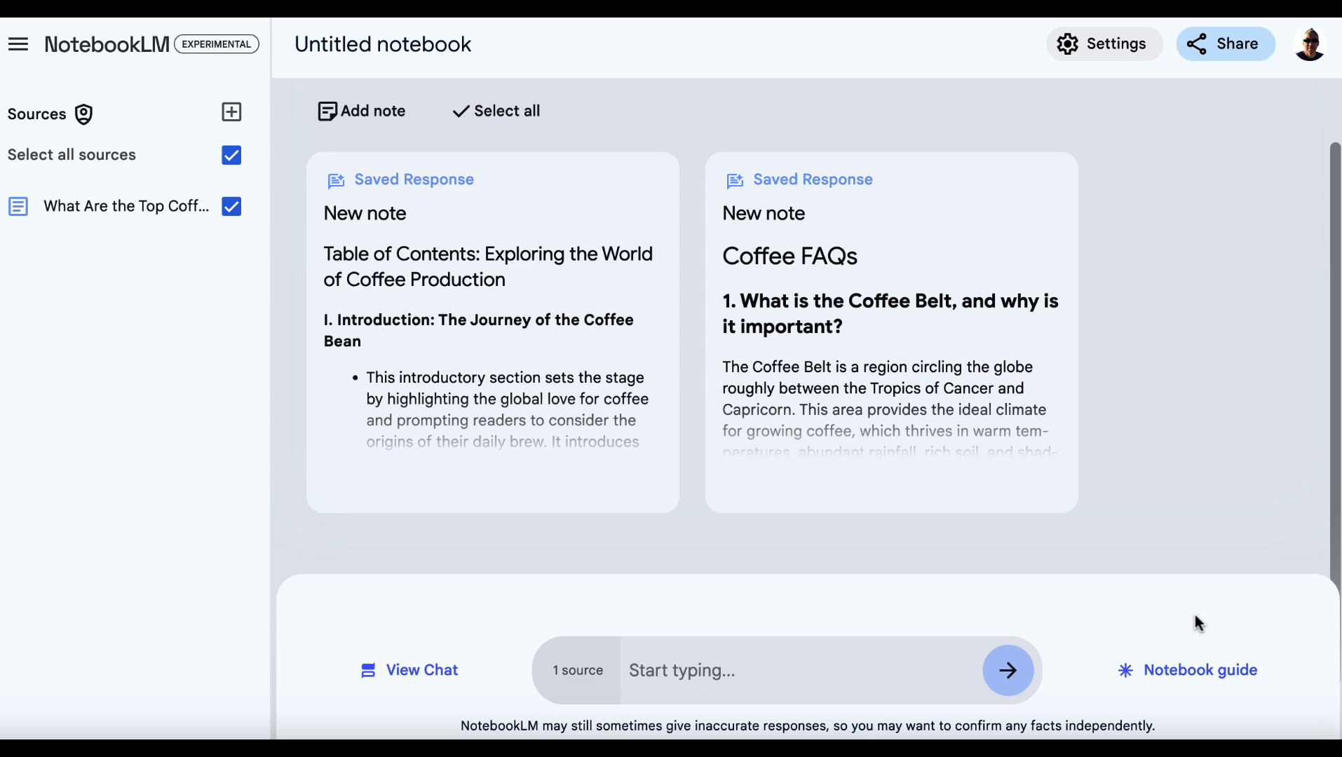
pyautogui.click(1197, 670)
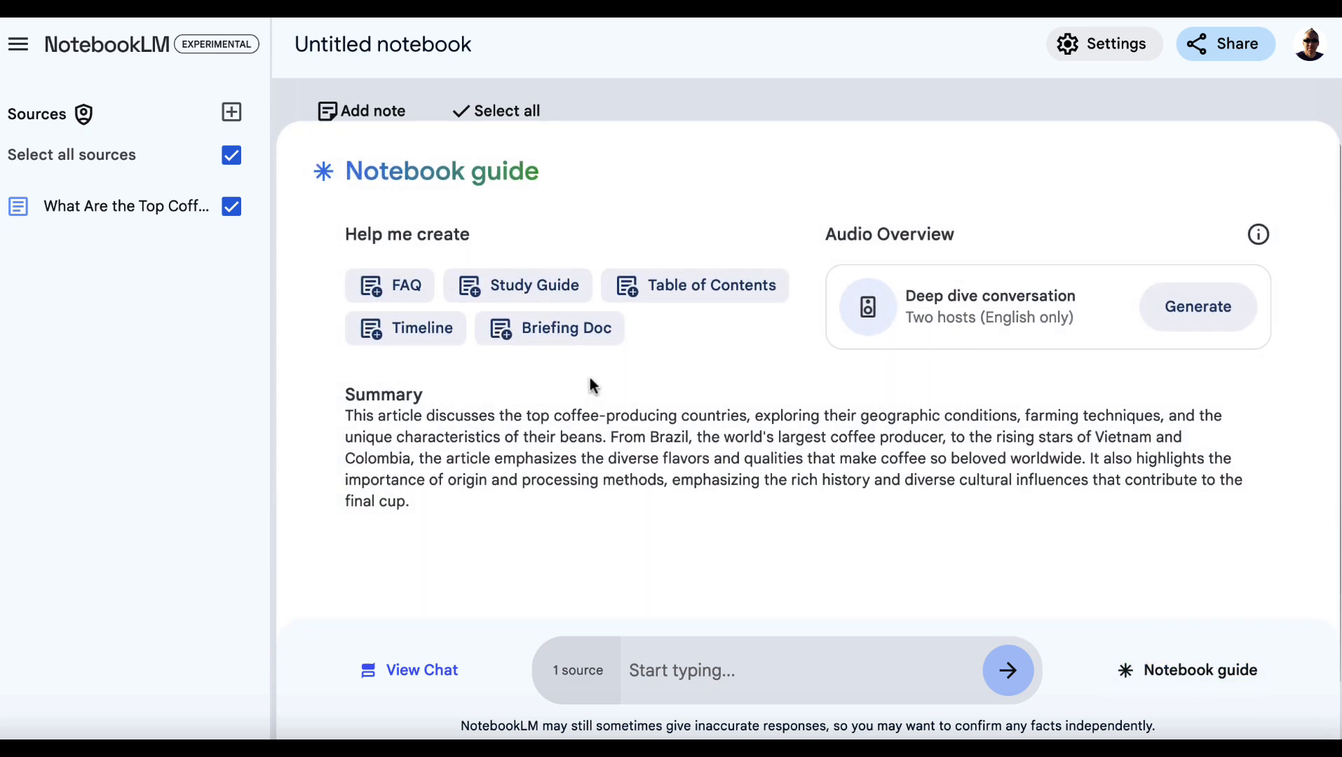
pyautogui.moveTo(561, 332)
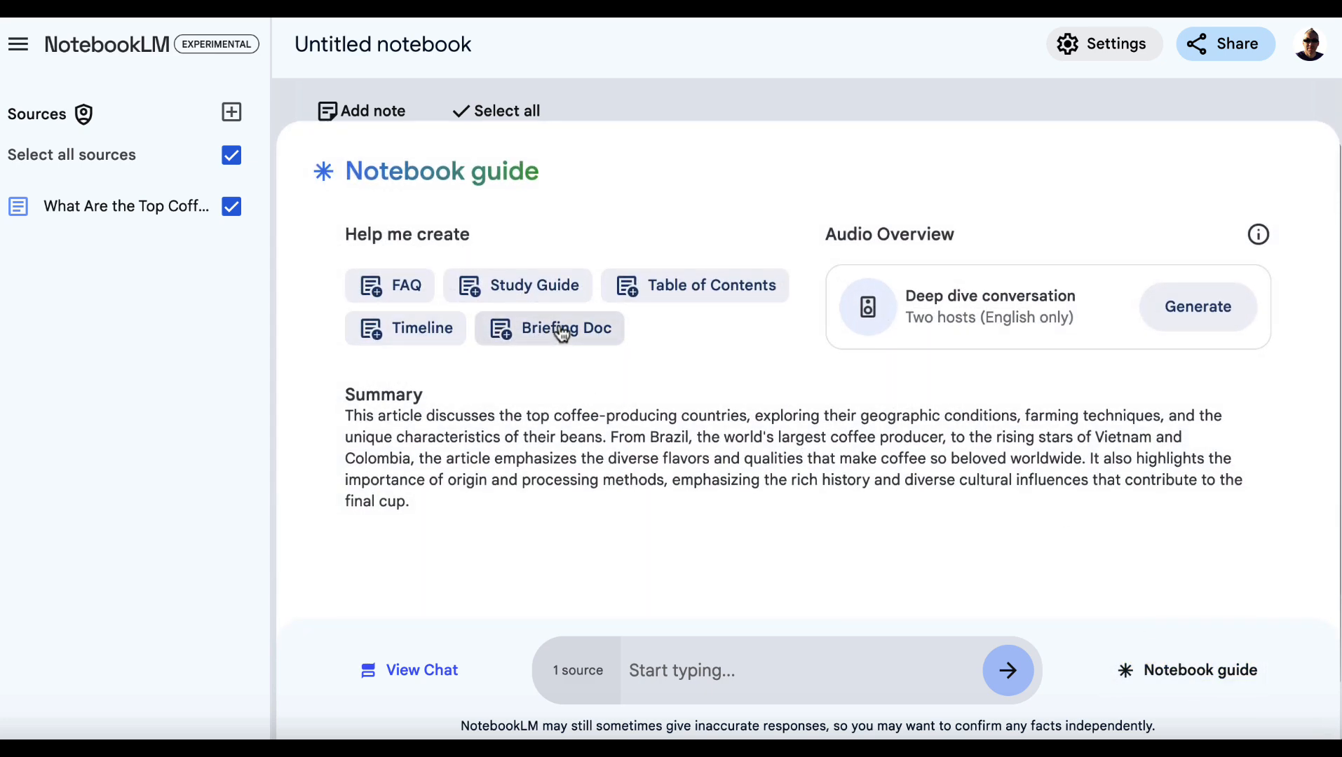
# Start generating a Briefing Doc note from the source.
pyautogui.click(563, 328)
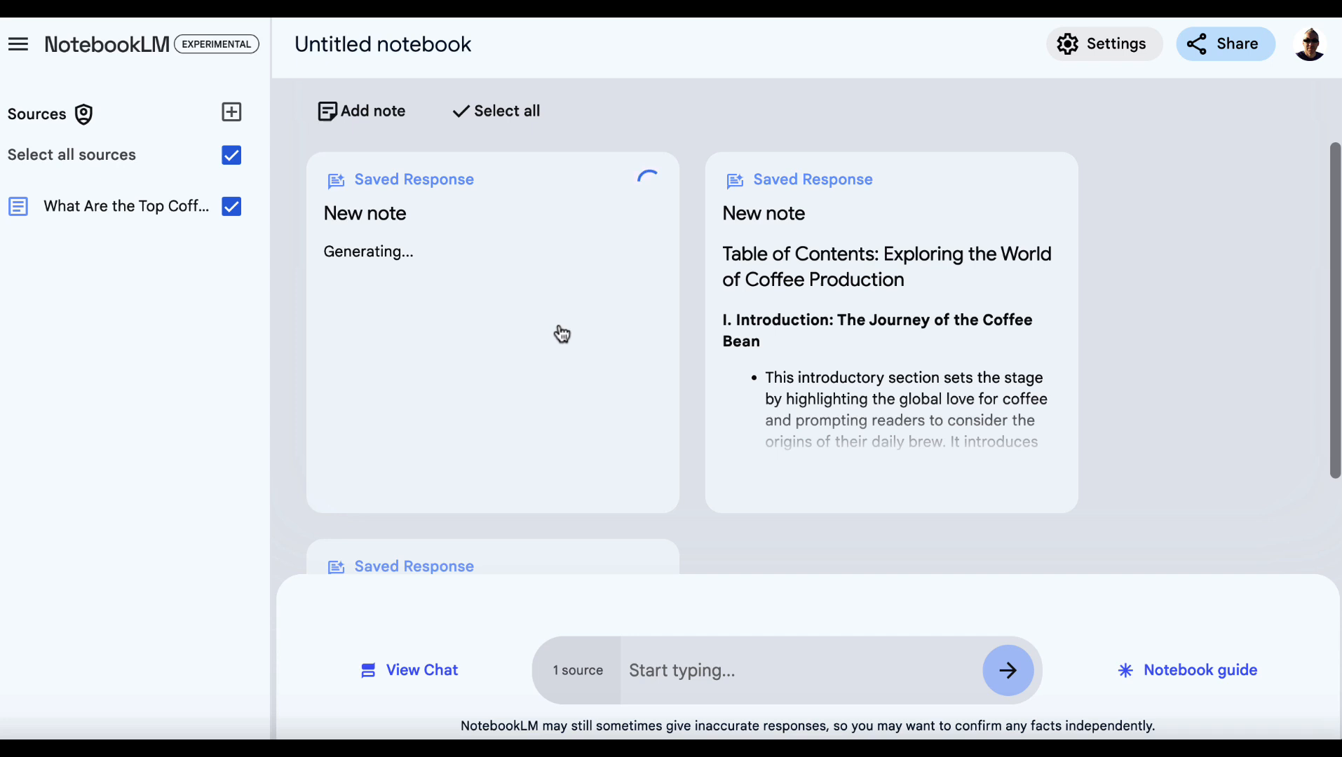
pyautogui.click(383, 45)
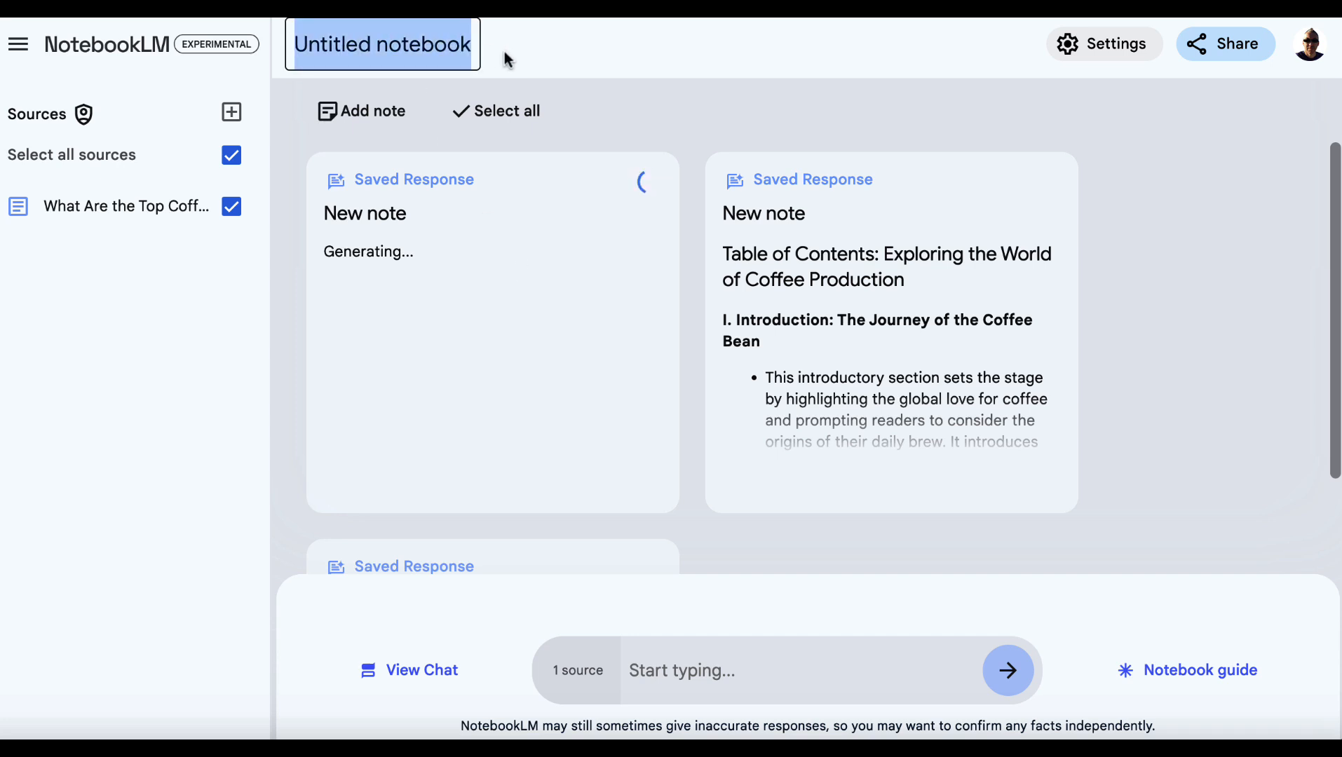
# Rename the untitled notebook to 'Coffee Worldwide'.
pyautogui.write('Coffee Worldwide')
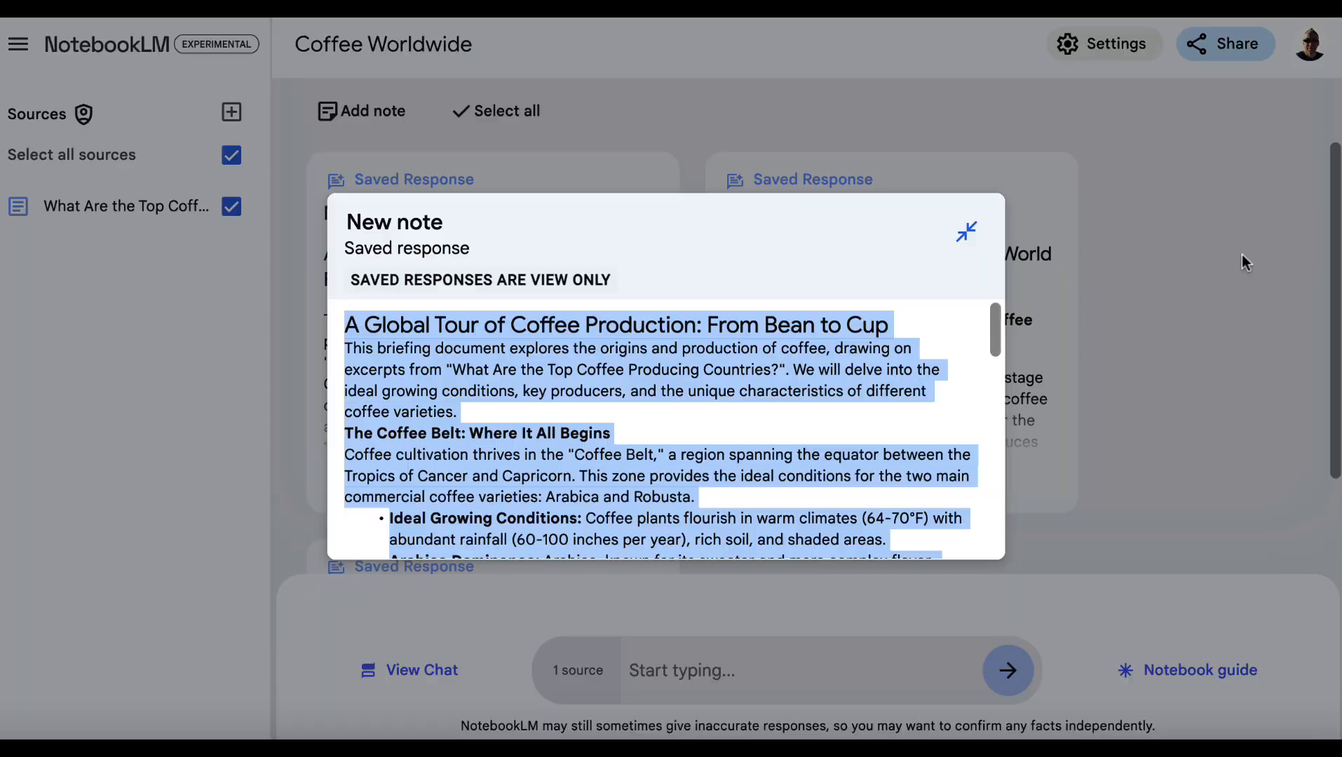
# Close the briefing doc and generate a Study Guide note from the guide.
pyautogui.click(965, 231)
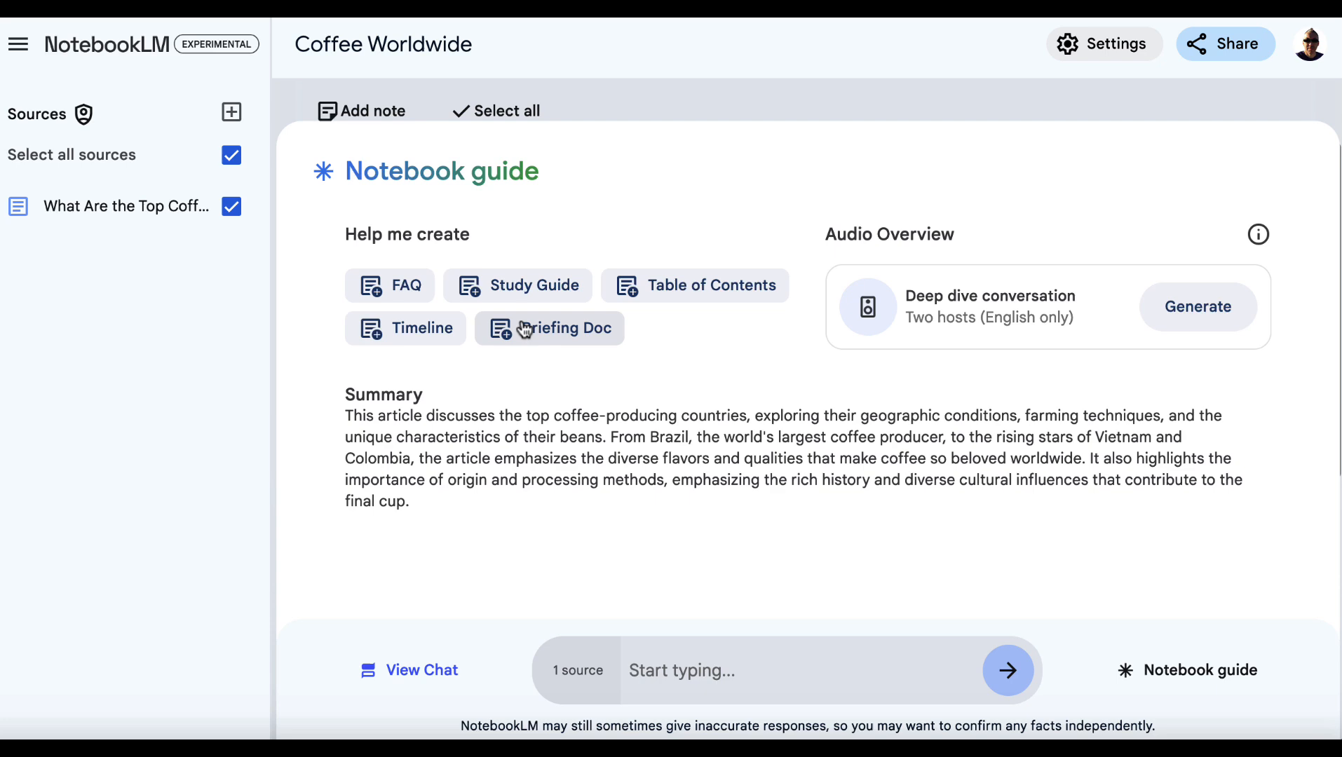
pyautogui.click(548, 328)
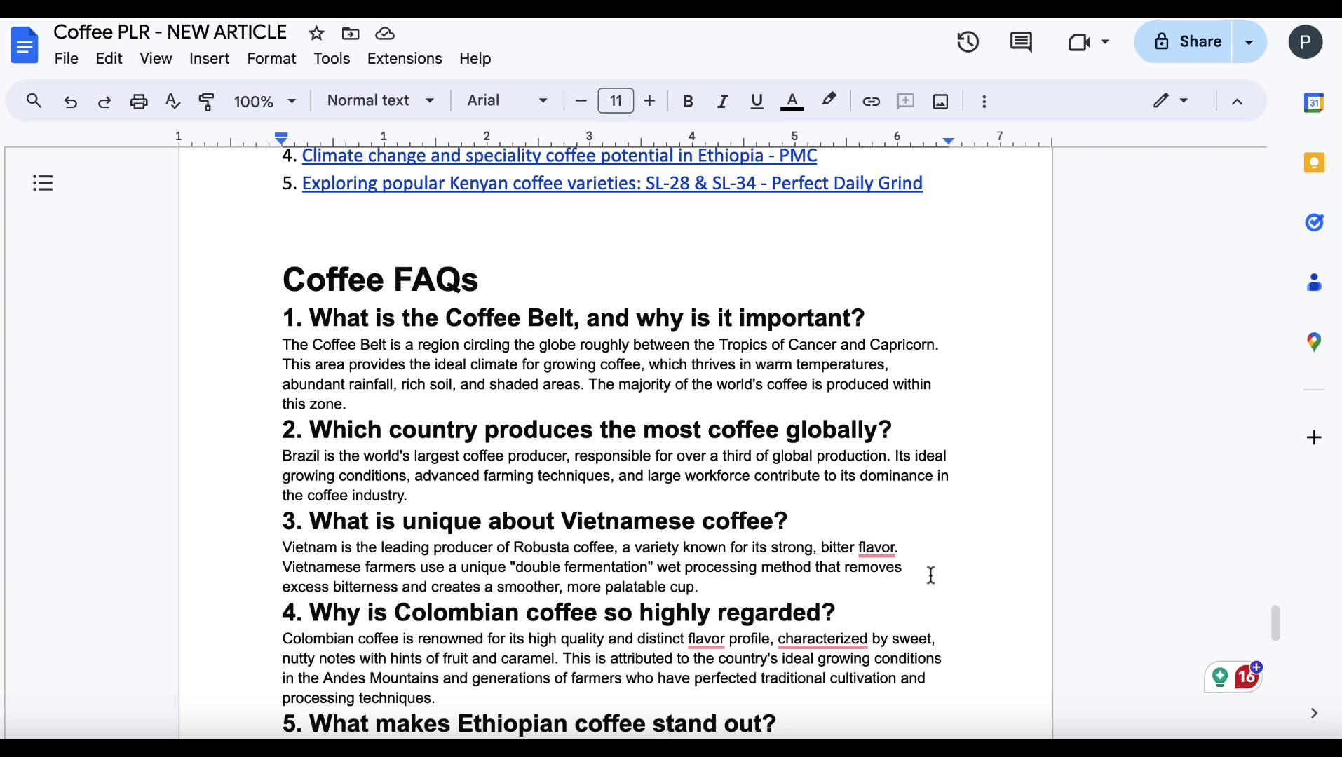
pyautogui.click(875, 548)
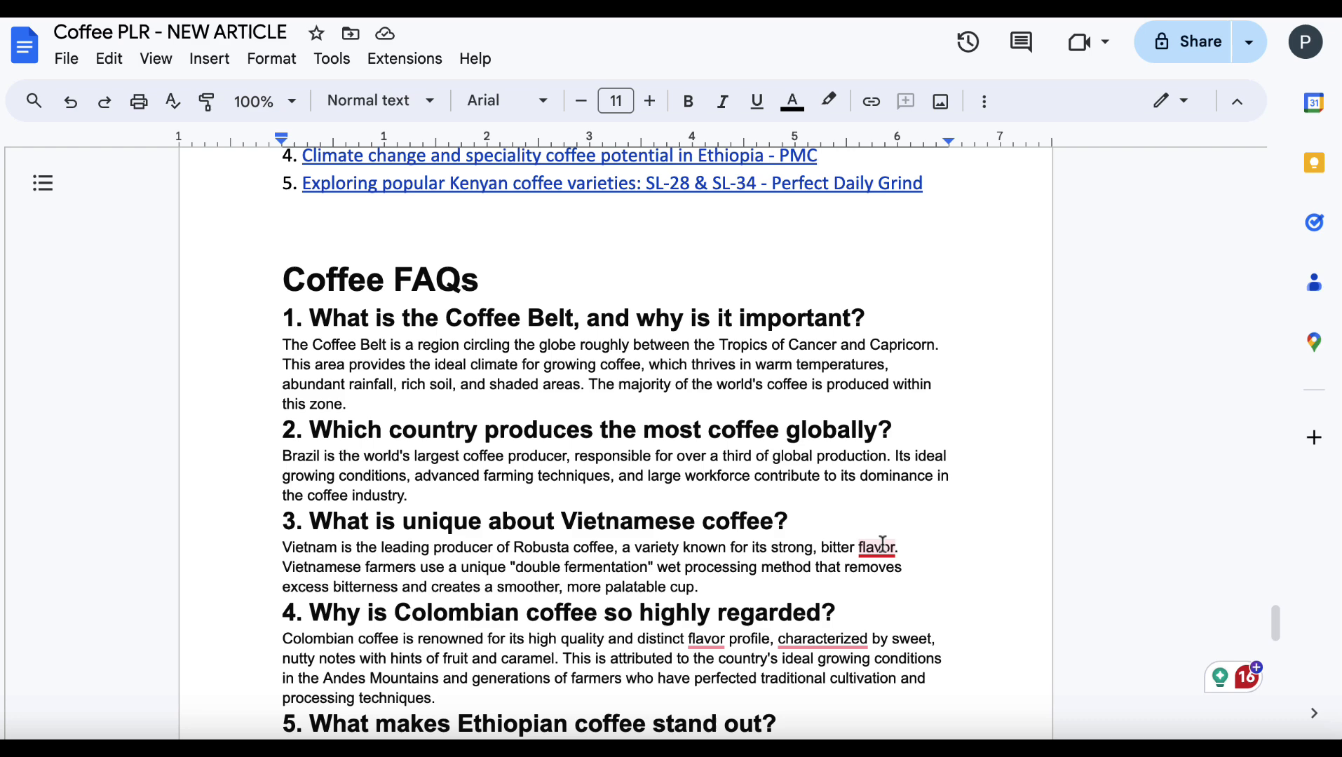
pyautogui.click(873, 549)
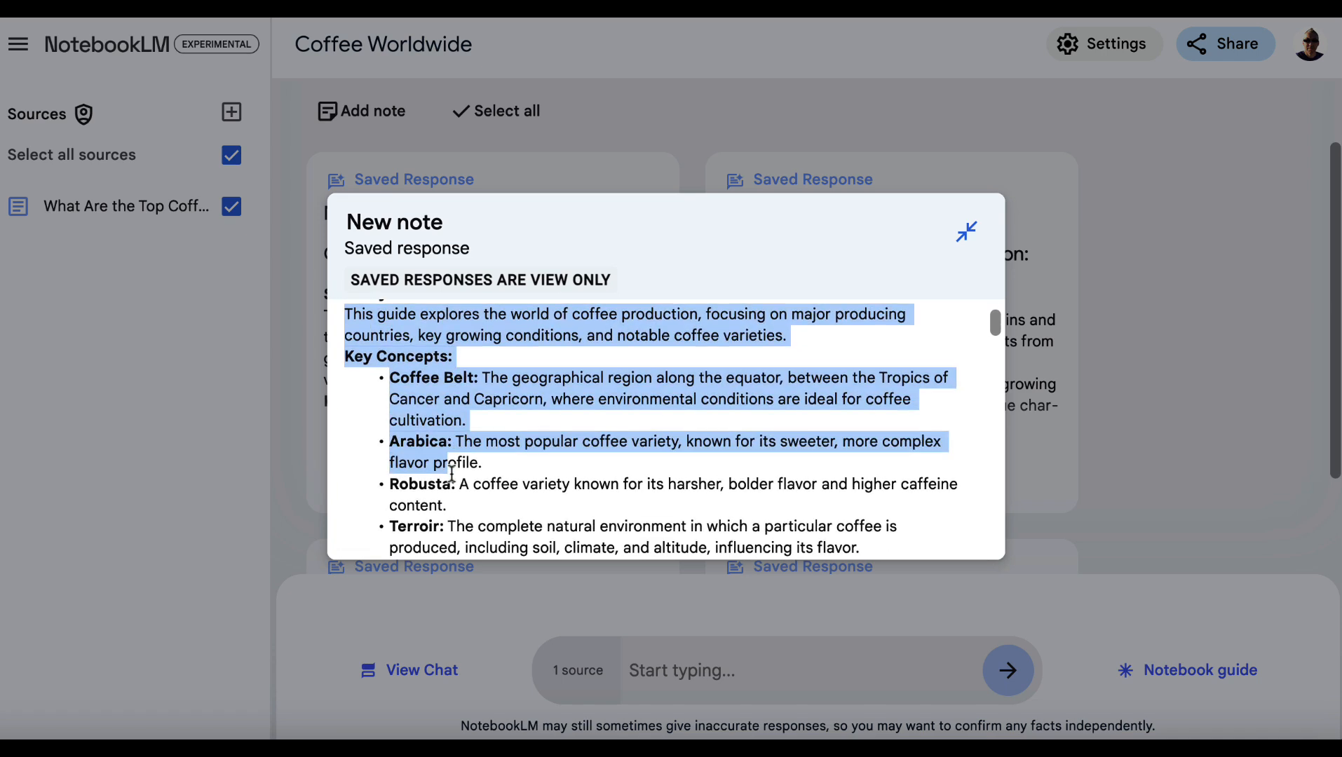
# Read the study guide from key concepts through the quiz, then close it.
pyautogui.scroll(-3)
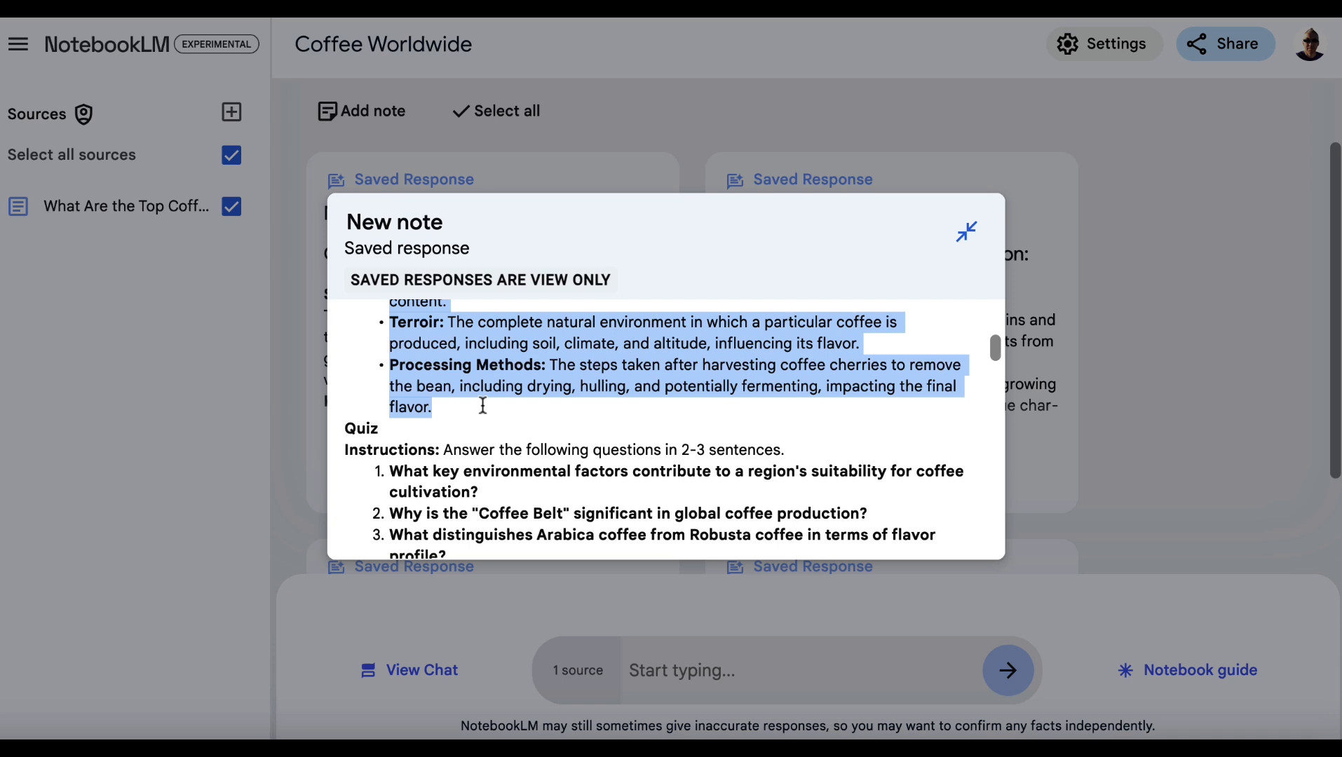
pyautogui.scroll(-3)
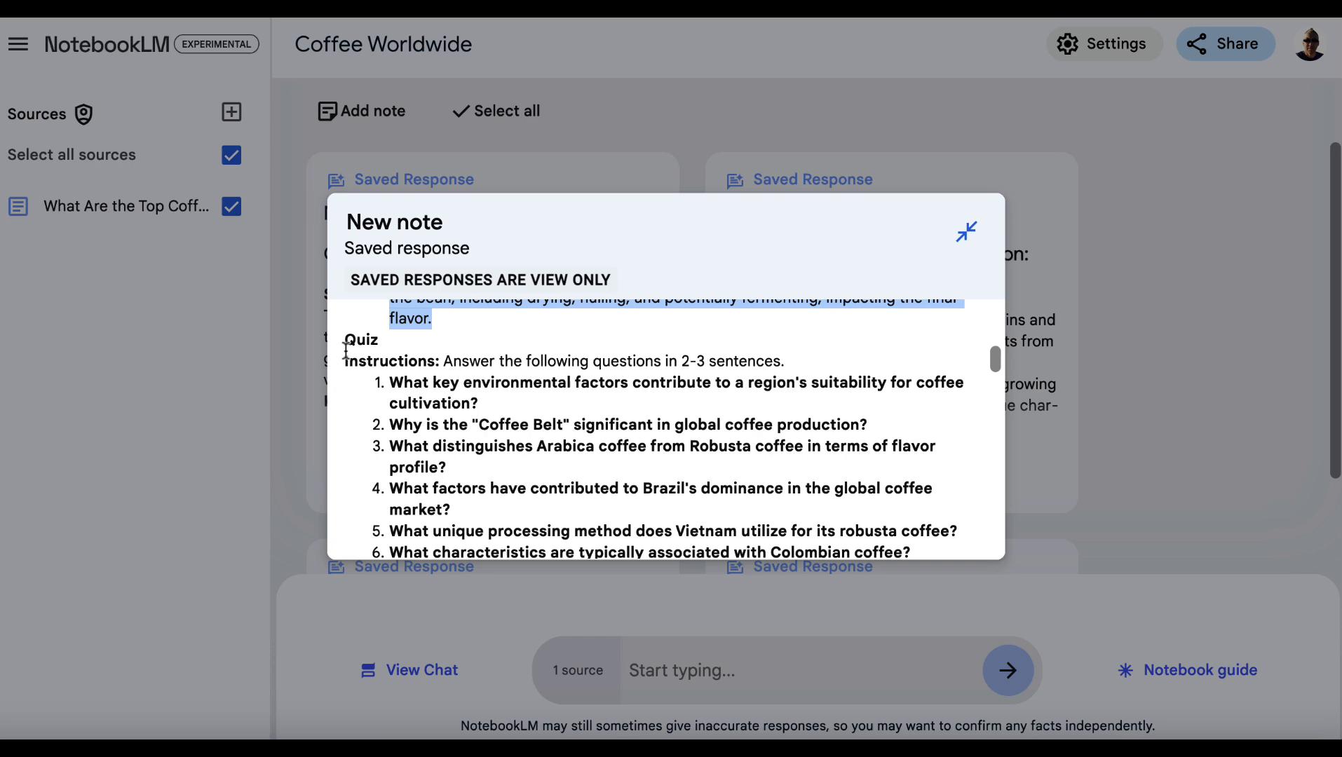
pyautogui.scroll(-3)
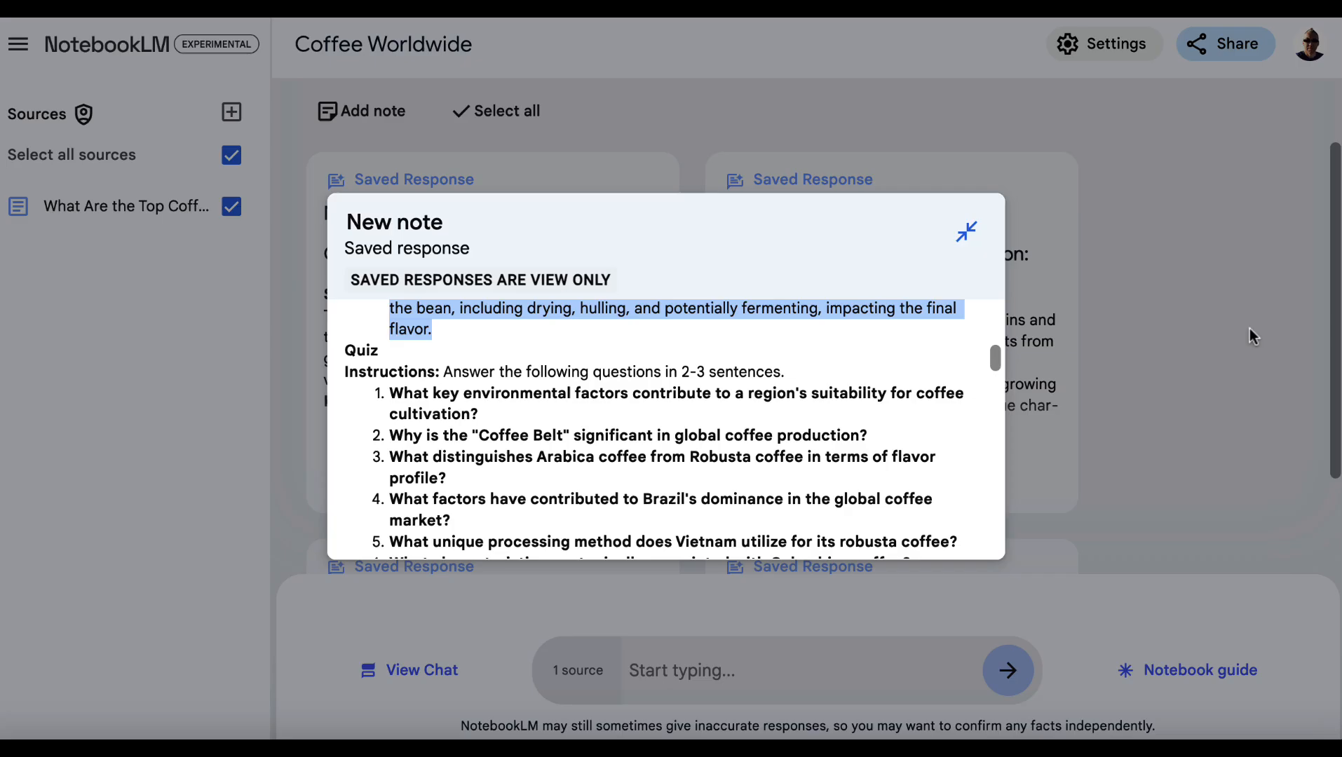
pyautogui.click(1197, 670)
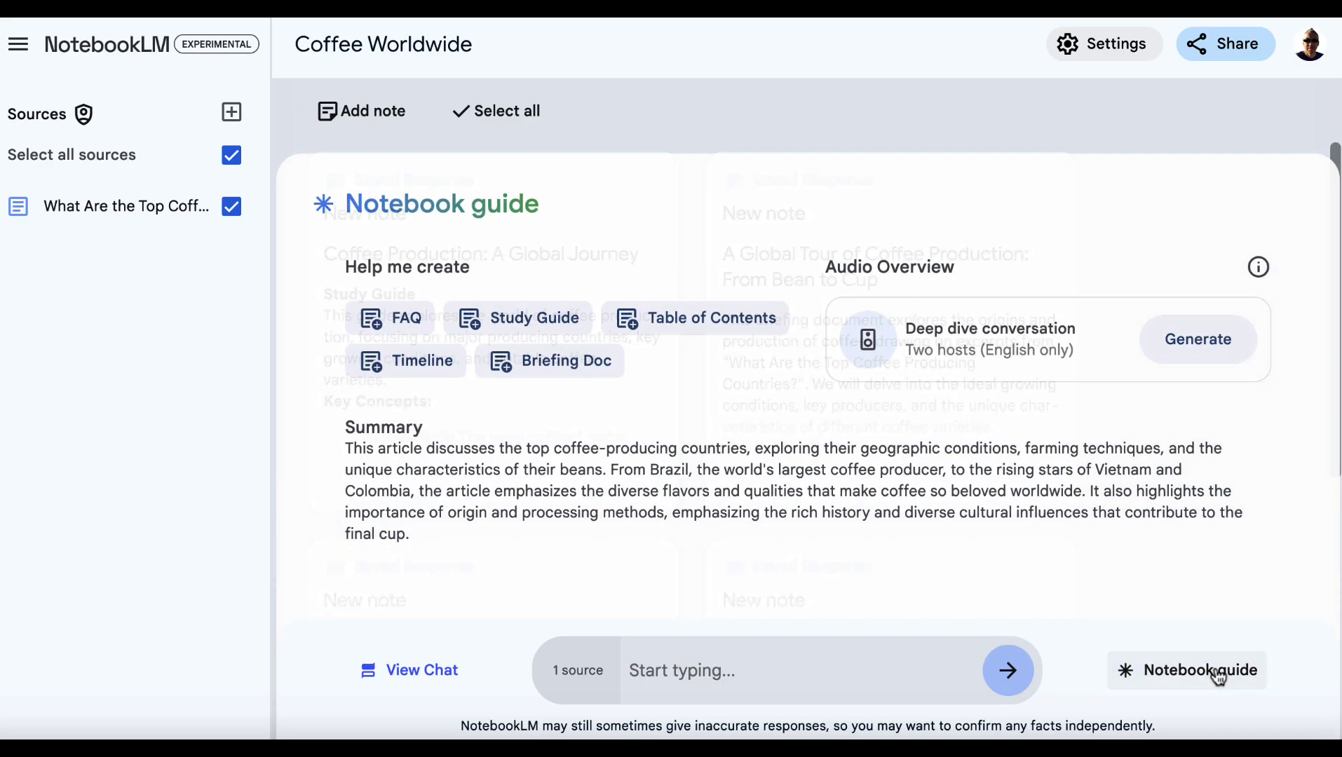
# Generate the two-host deep dive Audio Overview for Coffee Worldwide.
pyautogui.click(1197, 670)
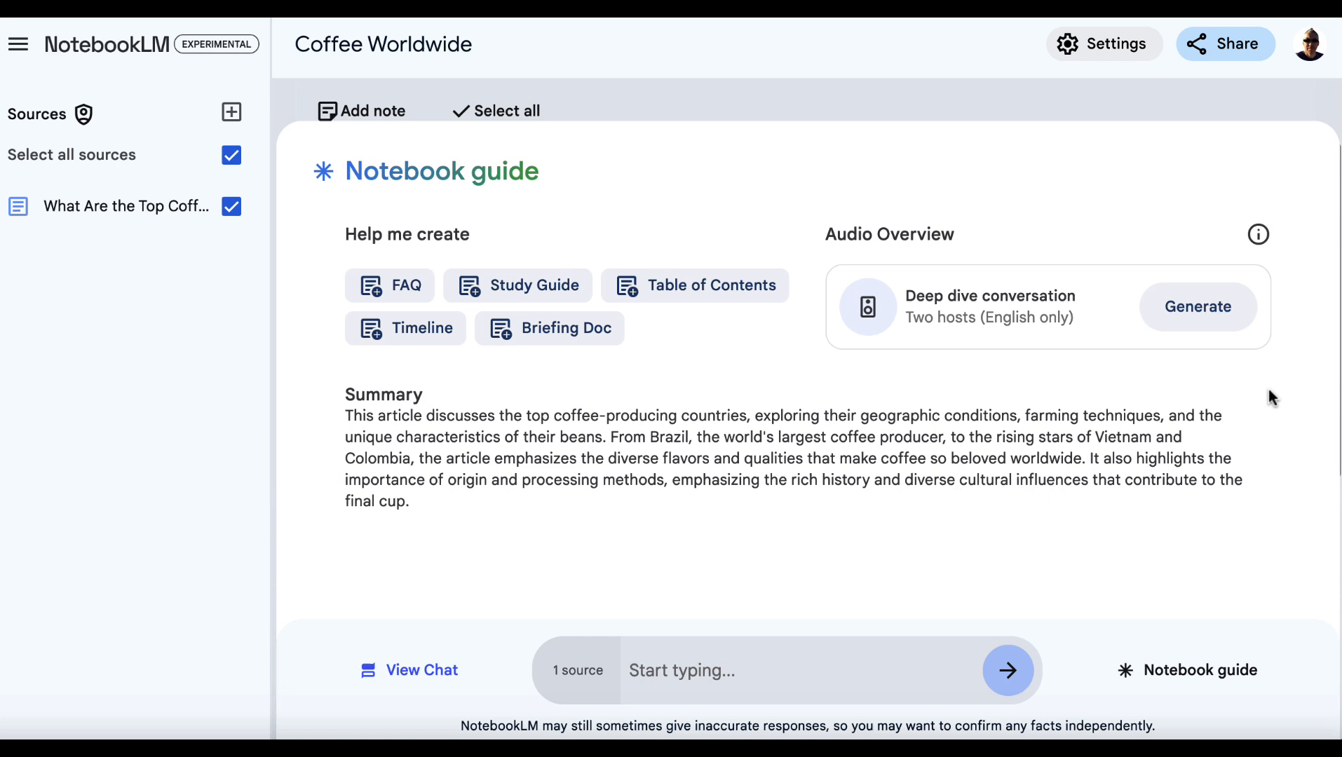
pyautogui.click(1198, 306)
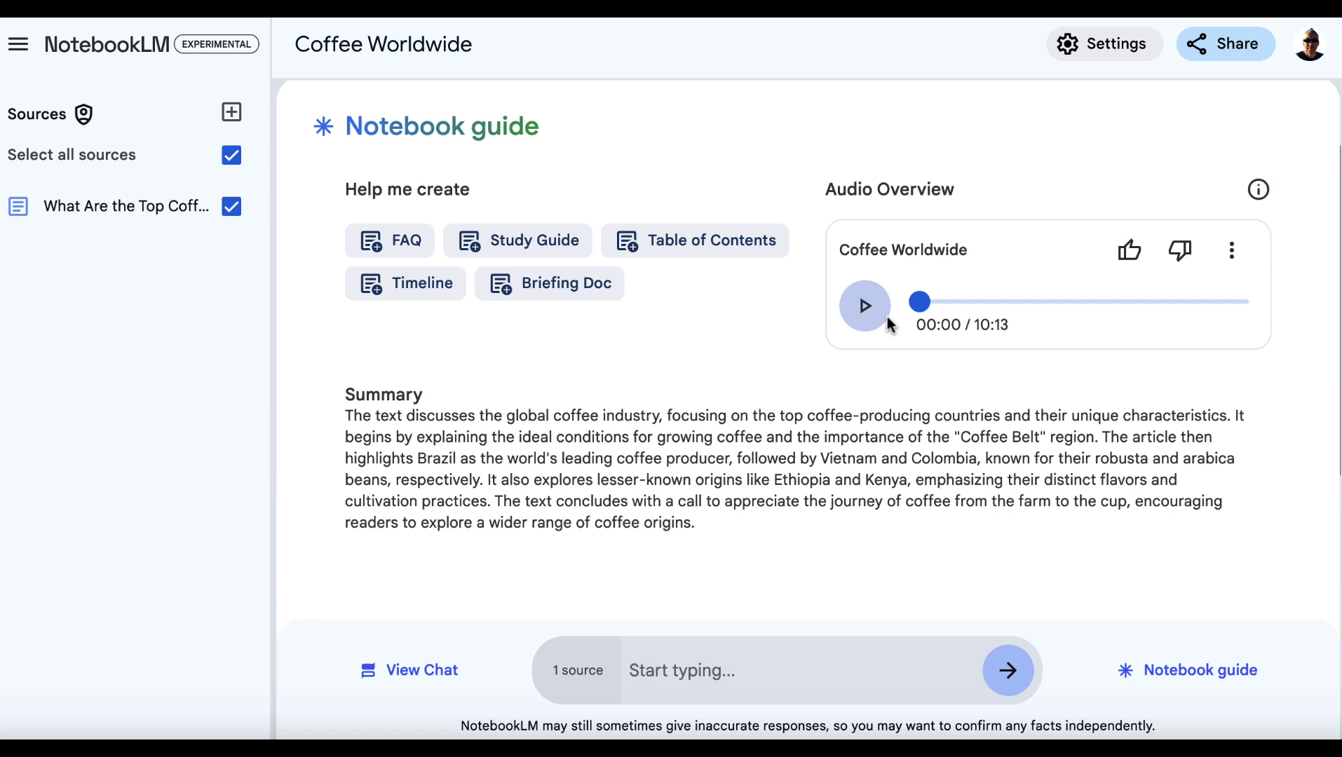
pyautogui.moveTo(891, 280)
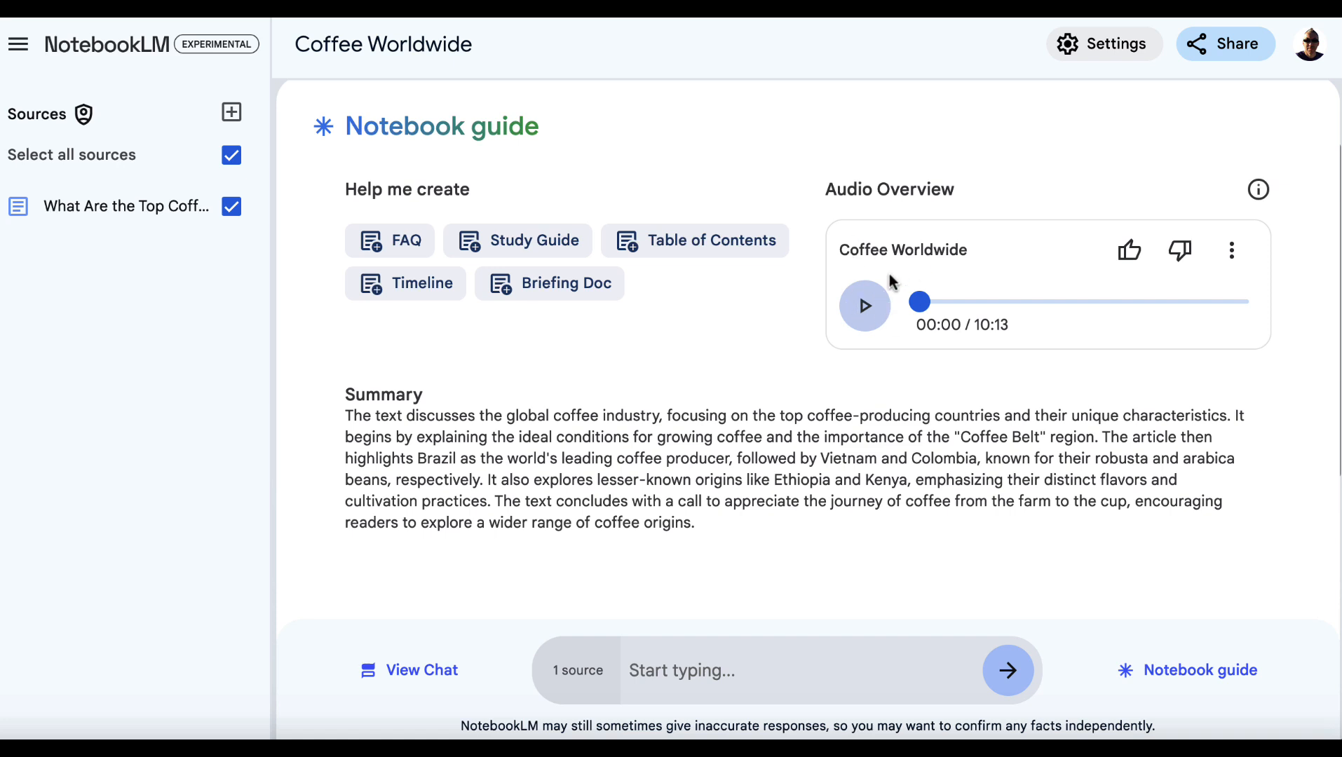
pyautogui.moveTo(821, 297)
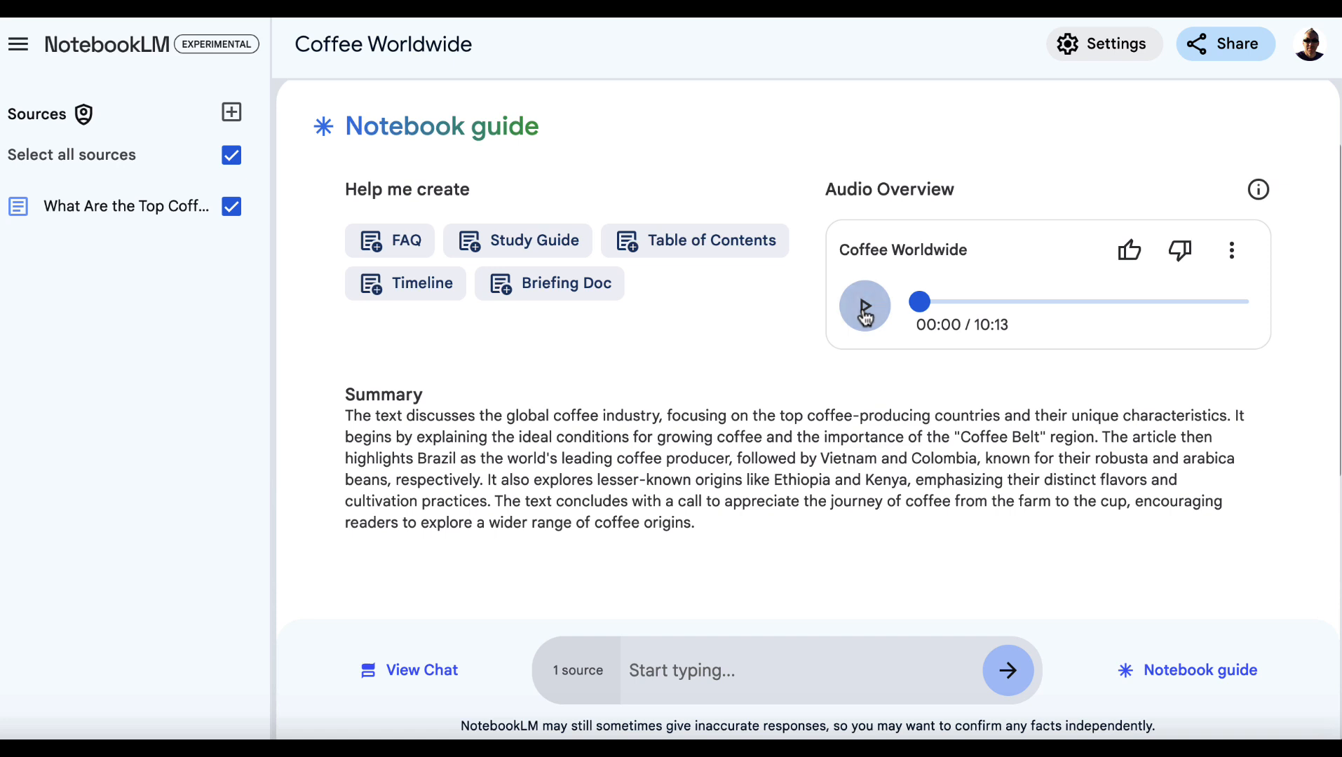
# Play the Coffee Worldwide audio overview for about 14 seconds, then pause it at 00:14.
pyautogui.click(864, 306)
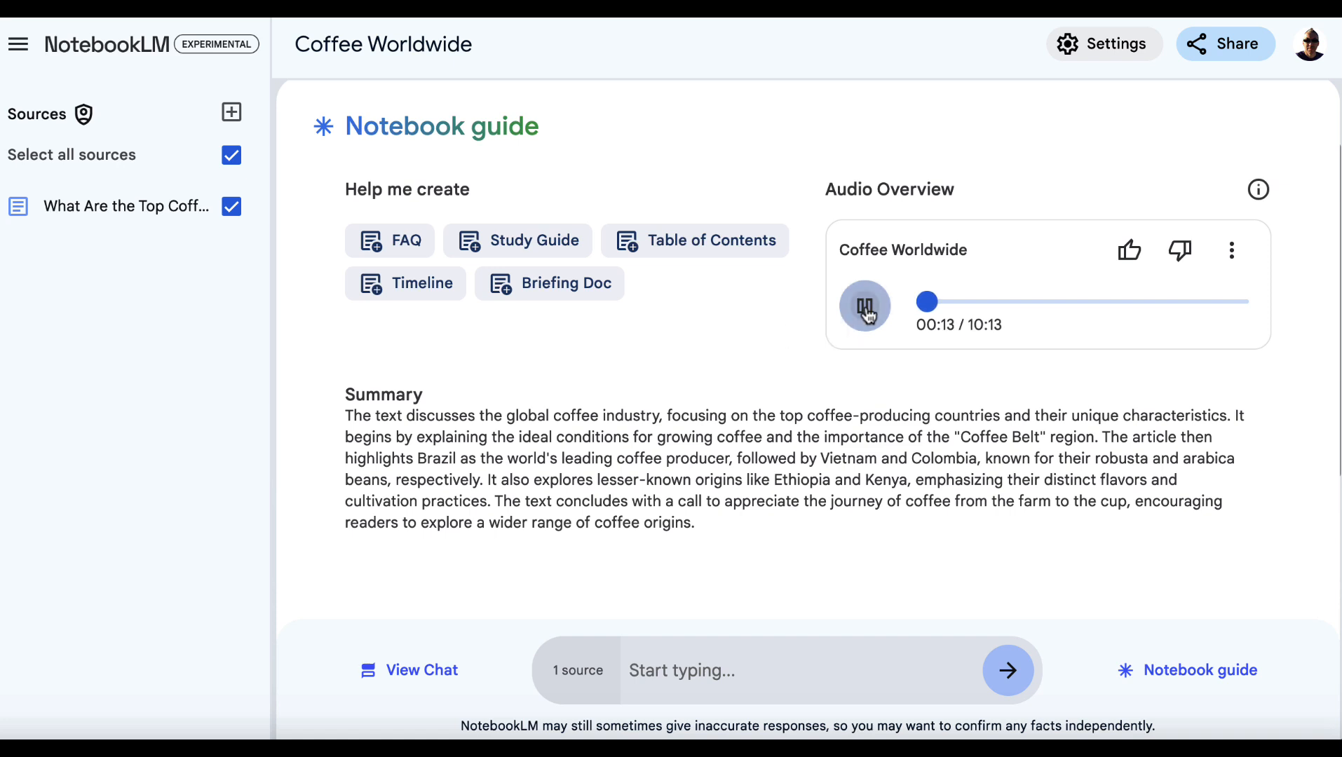
pyautogui.click(863, 306)
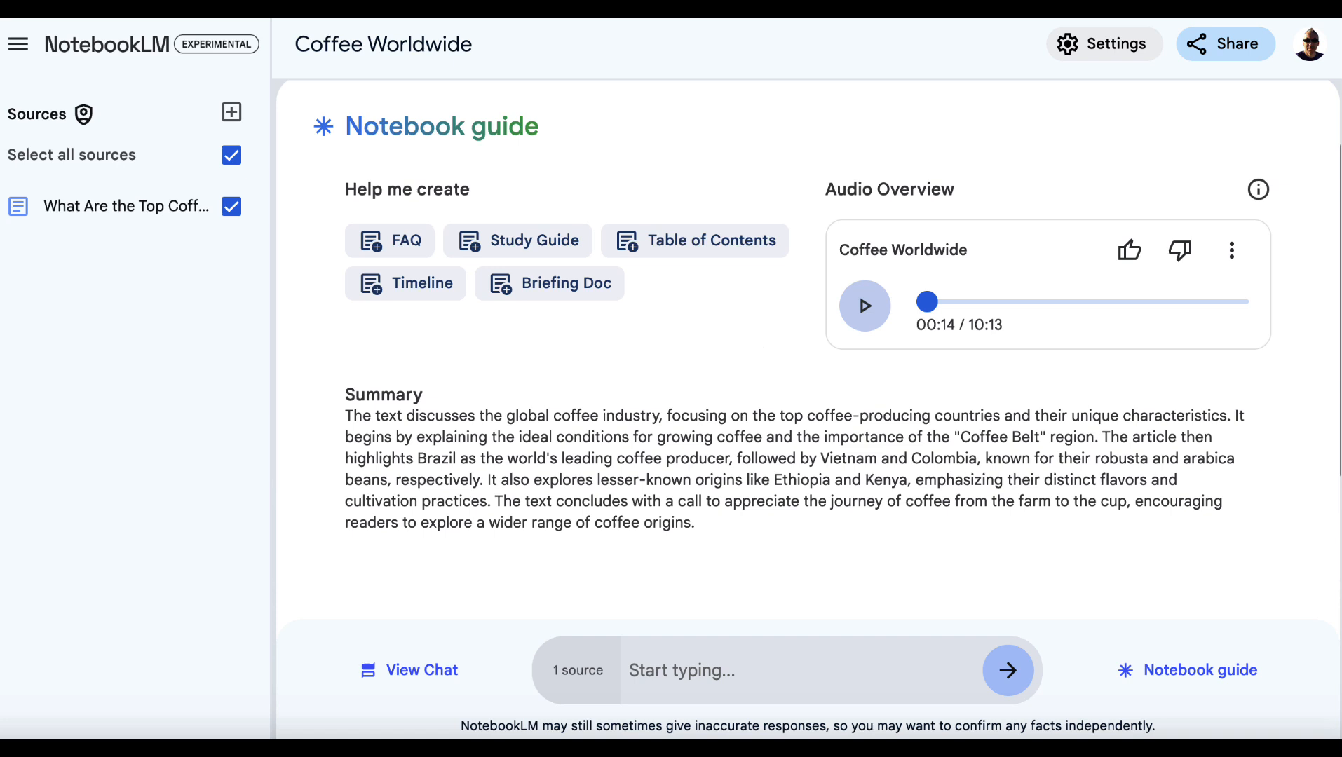
# Download the Coffee Worldwide audio overview from the player's more-options menu.
pyautogui.click(1231, 250)
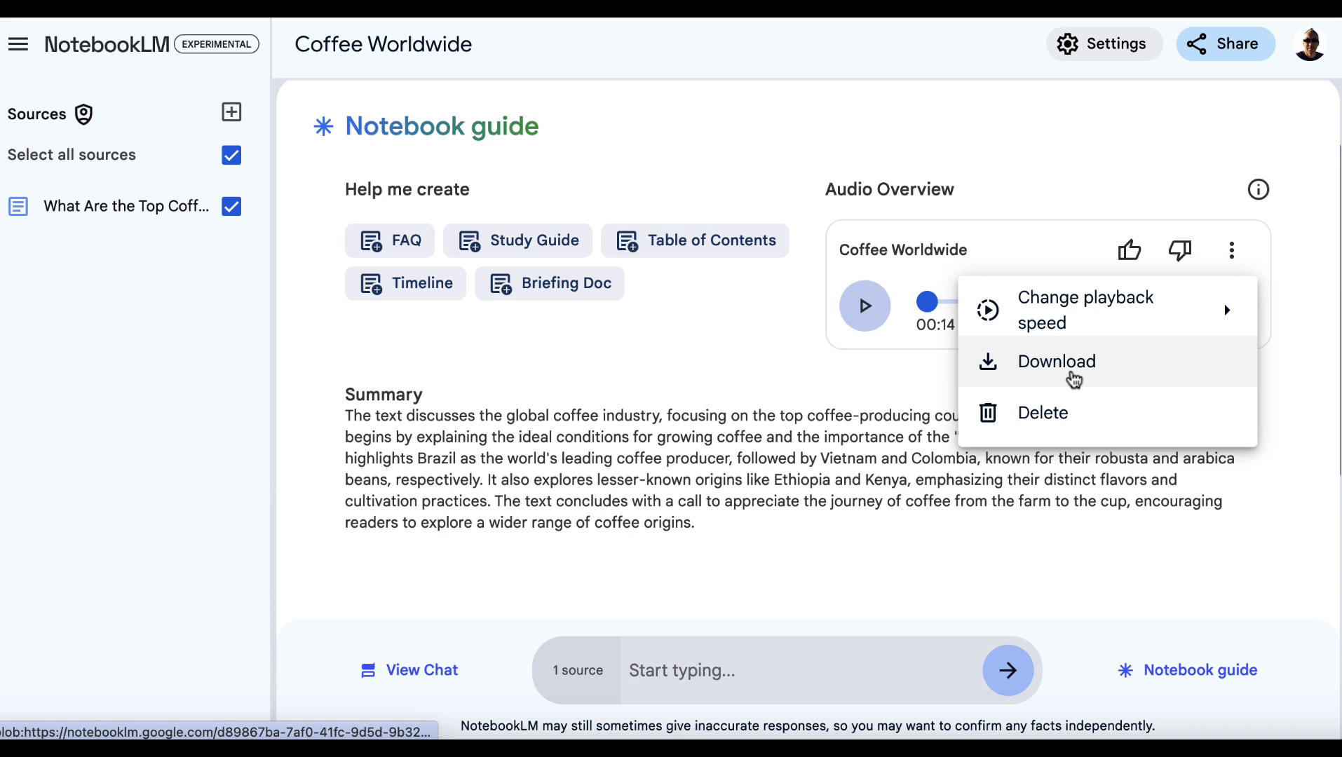
pyautogui.click(778, 364)
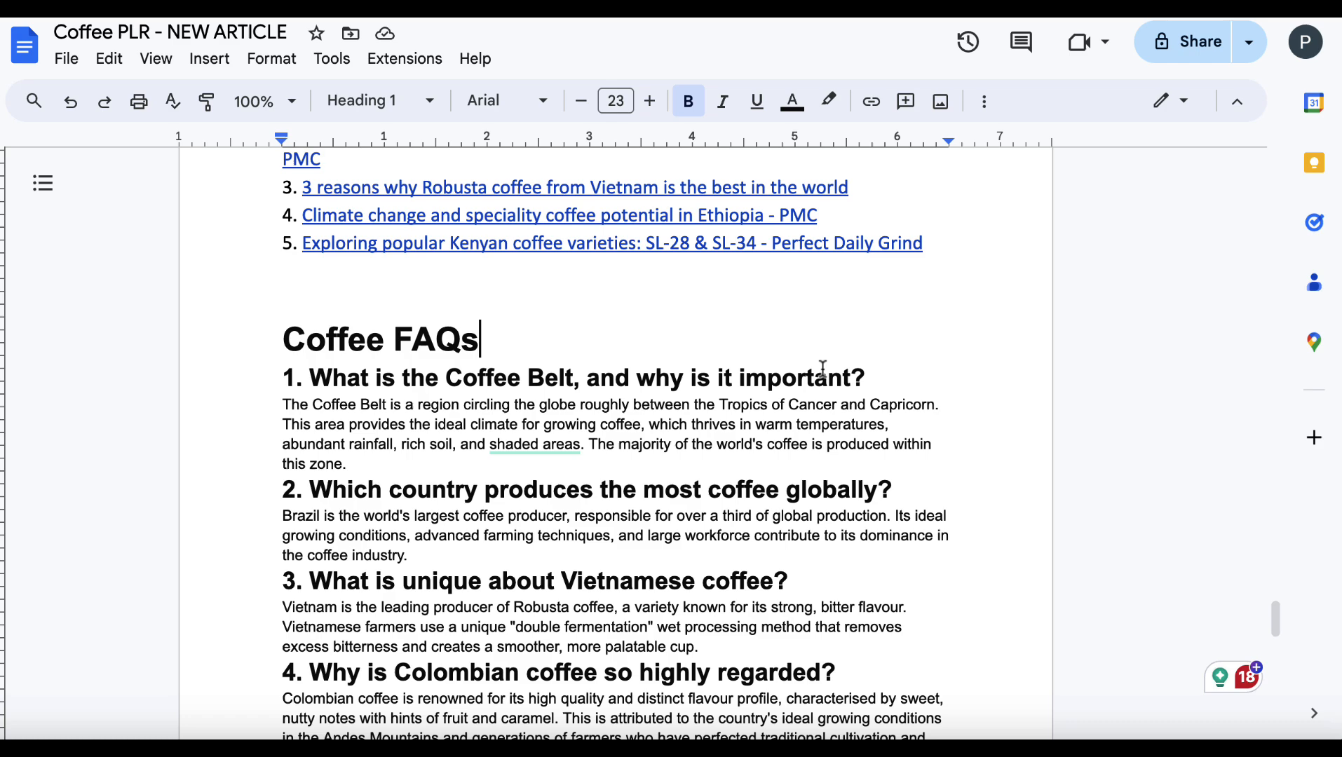
pyautogui.scroll(-3)
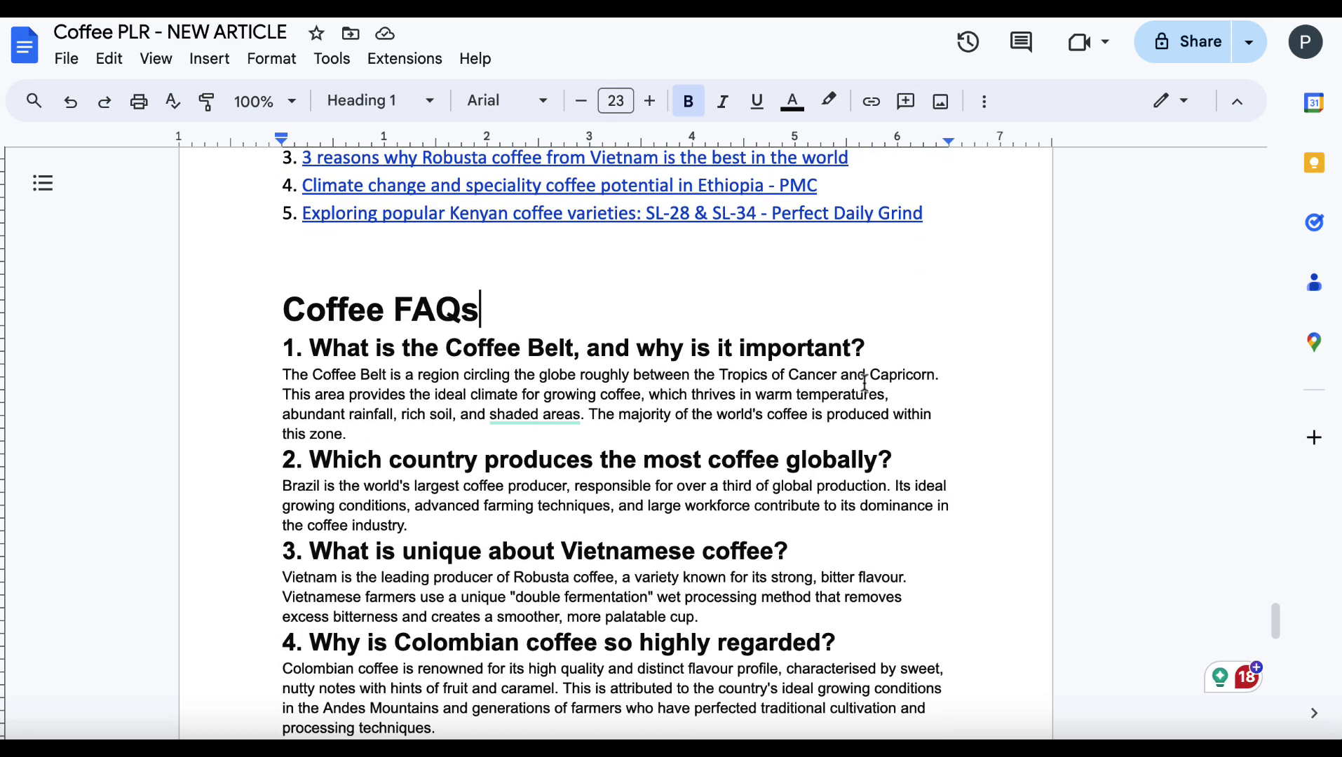
pyautogui.scroll(-3)
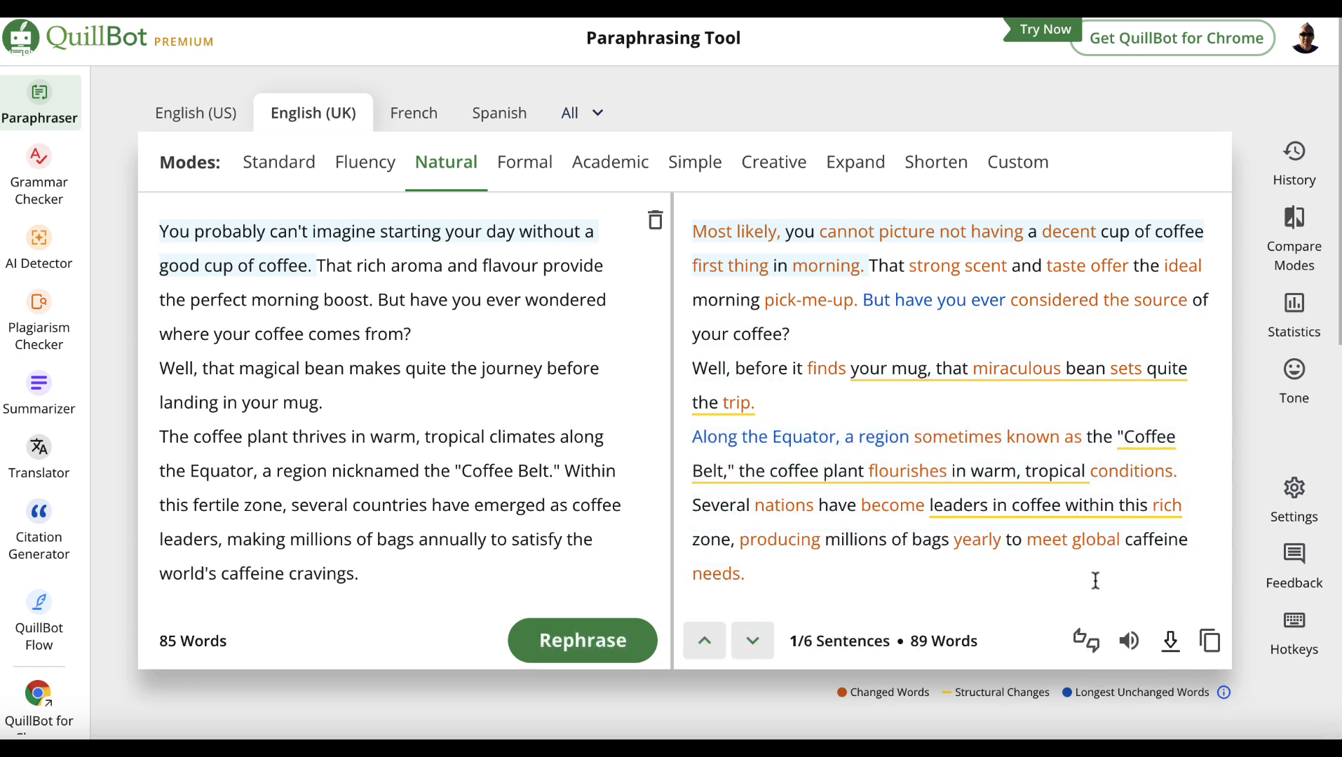
# Rephrase the coffee introduction in Natural mode, English (UK), and copy the full paraphrased text.
pyautogui.click(1209, 641)
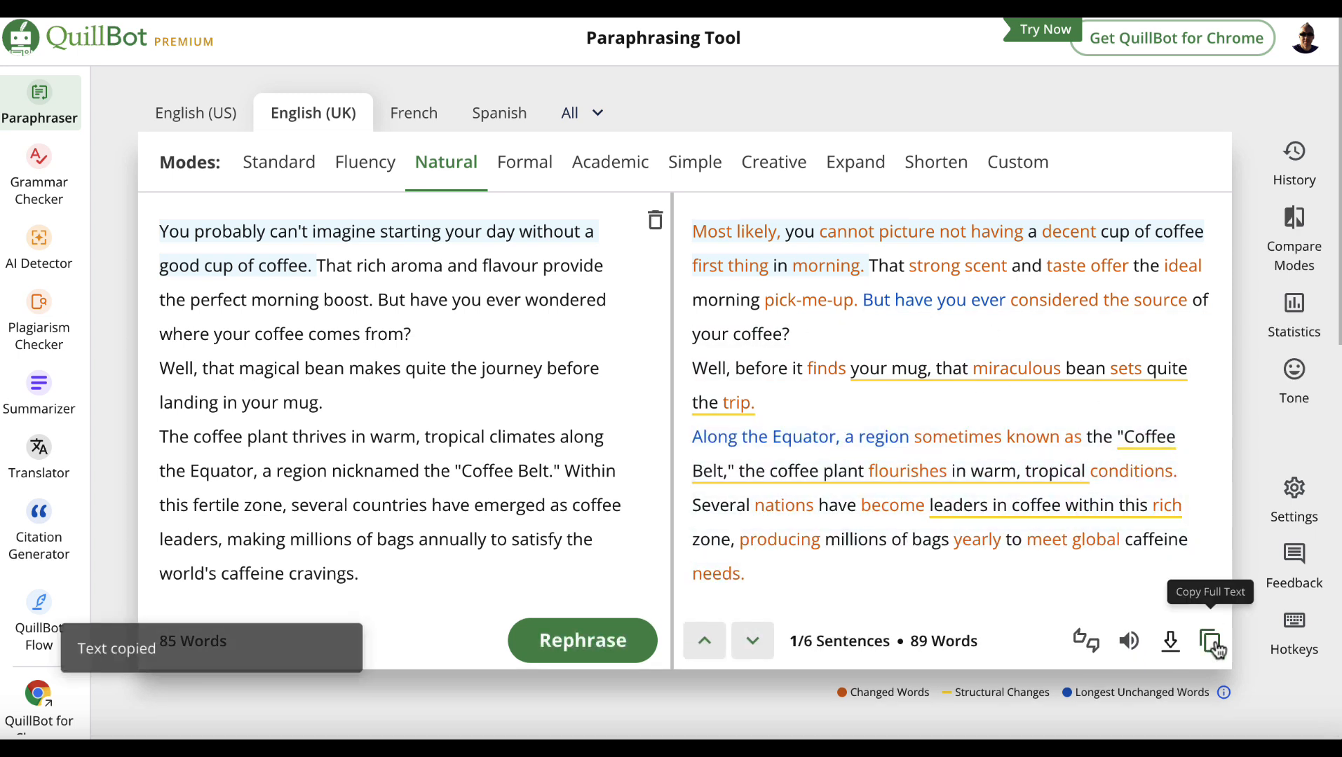
pyautogui.click(742, 289)
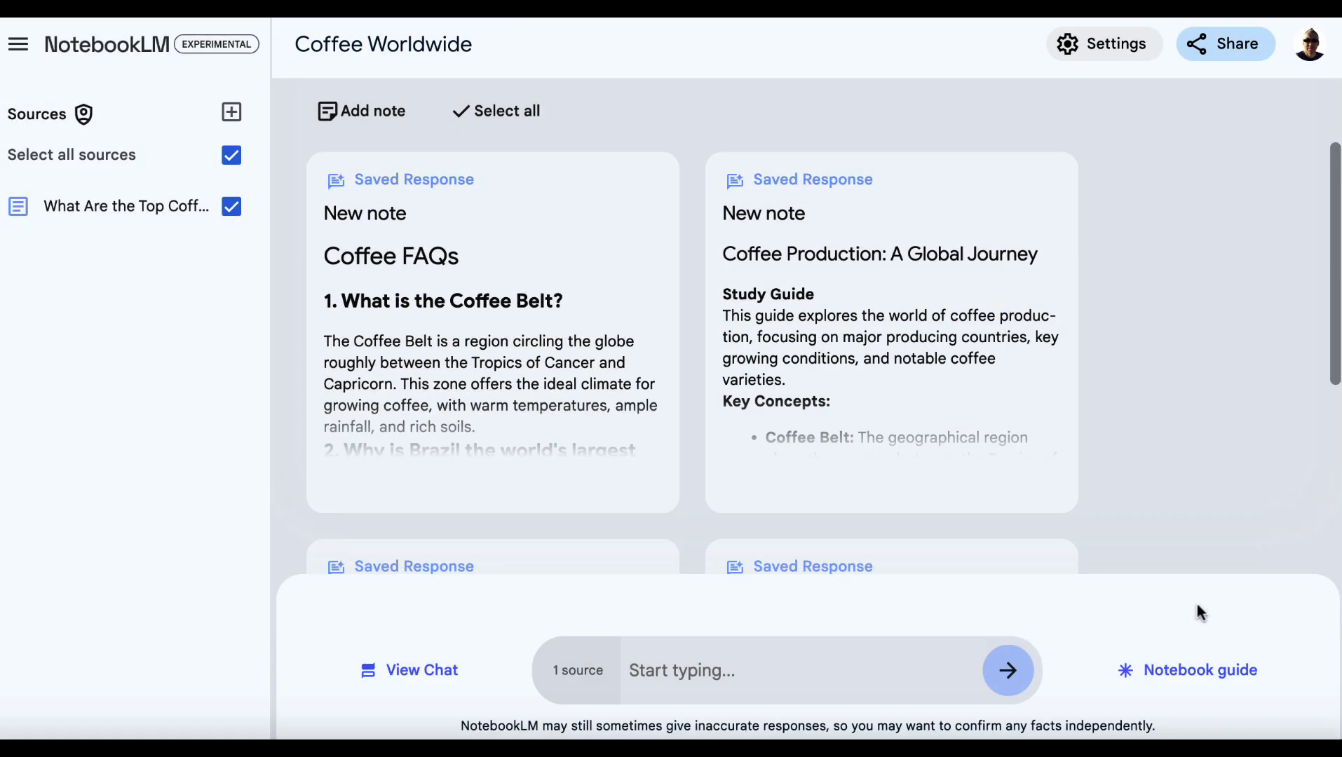
# Bring up the notebook guide with the coffee summary and audio overview reset to 00:00.
pyautogui.click(1197, 671)
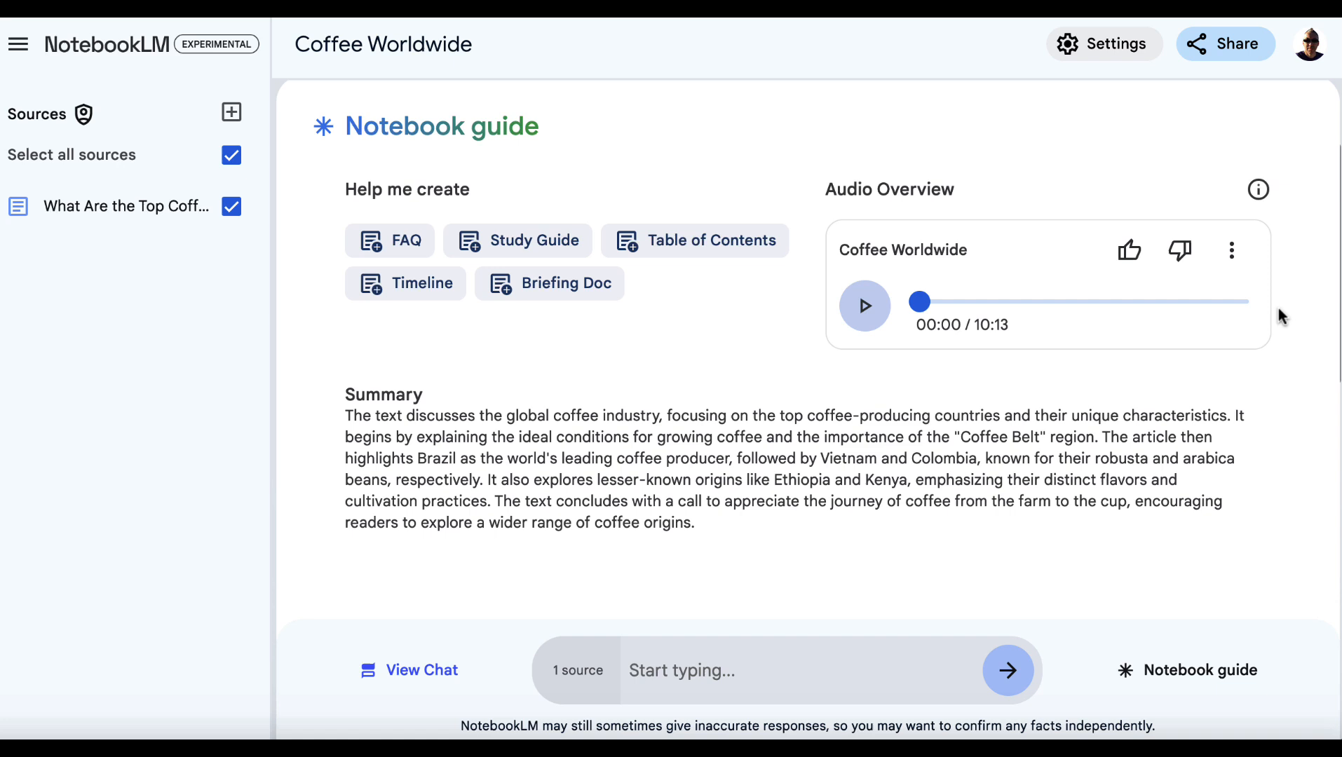